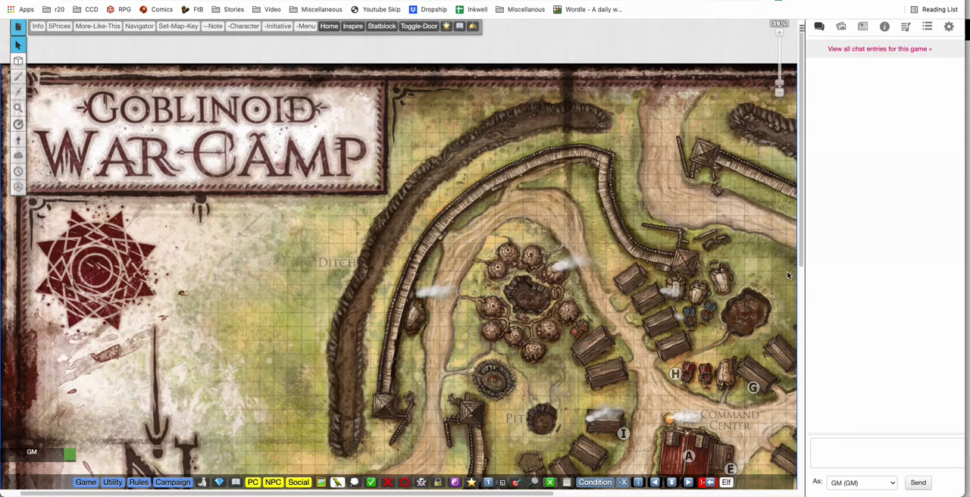
{"action": "mouse_move", "coordinate": [775, 274]}
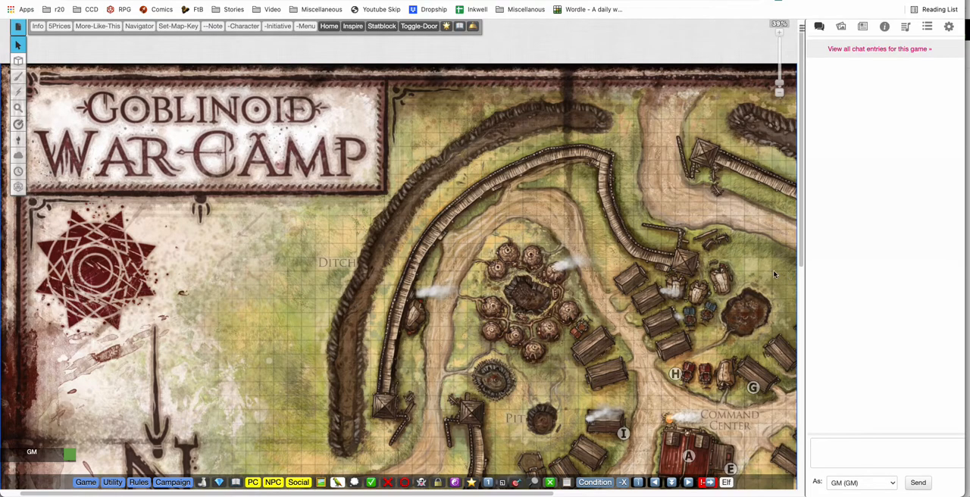
{"action": "mouse_move", "coordinate": [713, 257]}
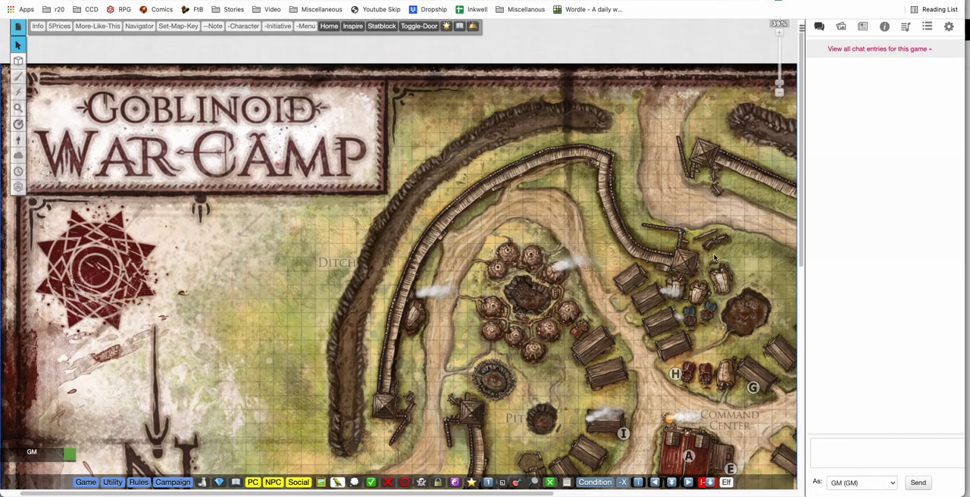
{"action": "mouse_move", "coordinate": [684, 408]}
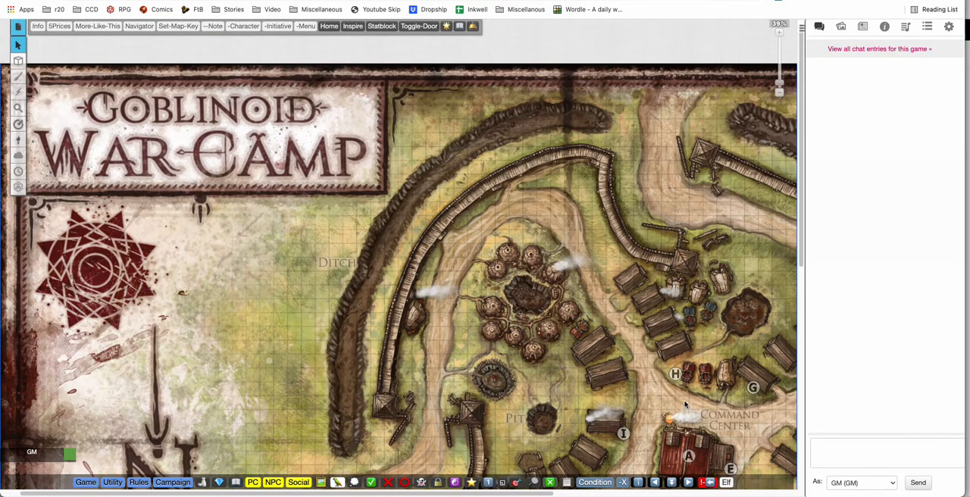
{"action": "mouse_move", "coordinate": [744, 404]}
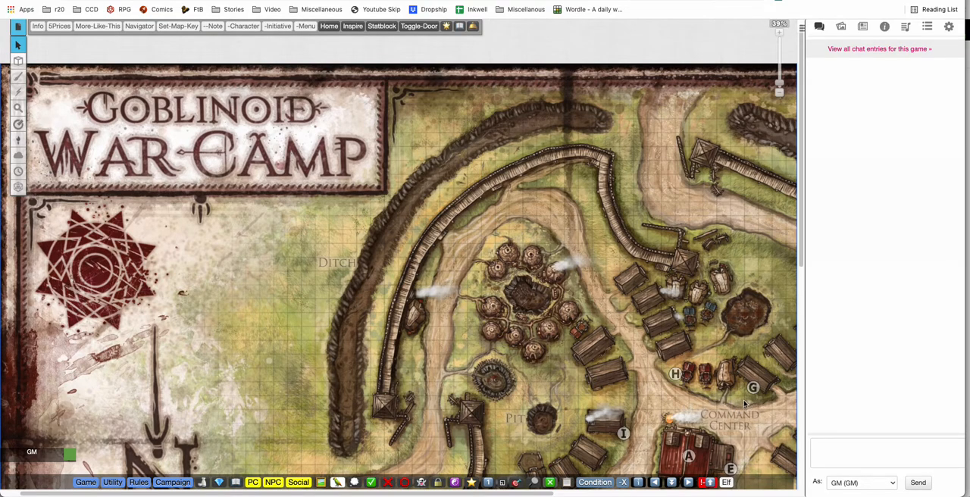
{"action": "mouse_move", "coordinate": [759, 295]}
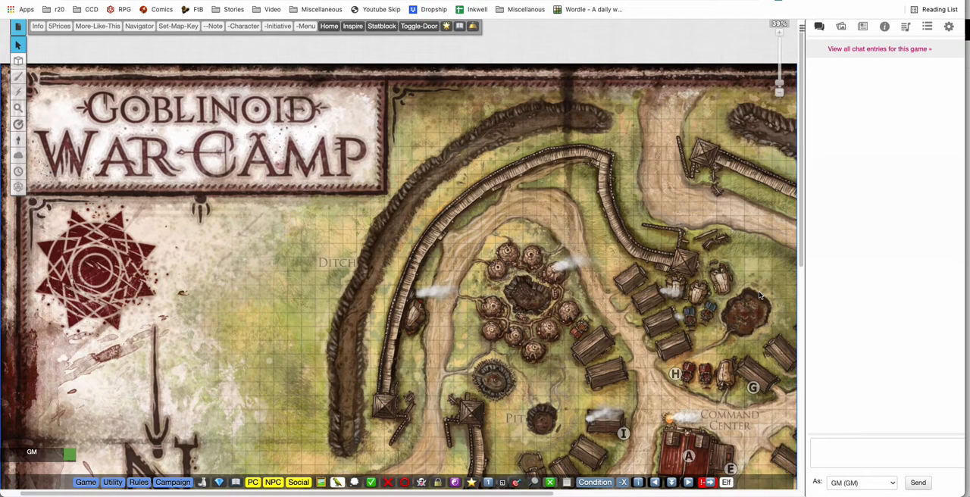
{"action": "mouse_move", "coordinate": [684, 375]}
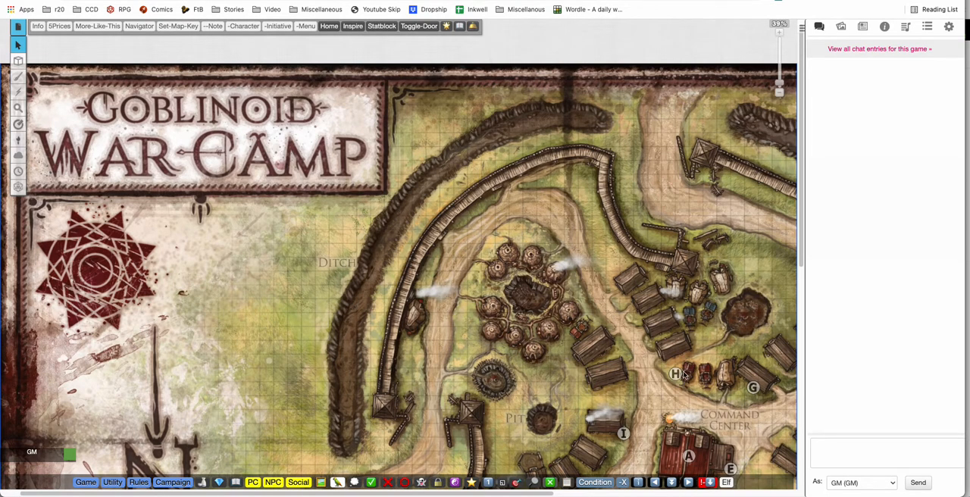
{"action": "mouse_move", "coordinate": [686, 377]}
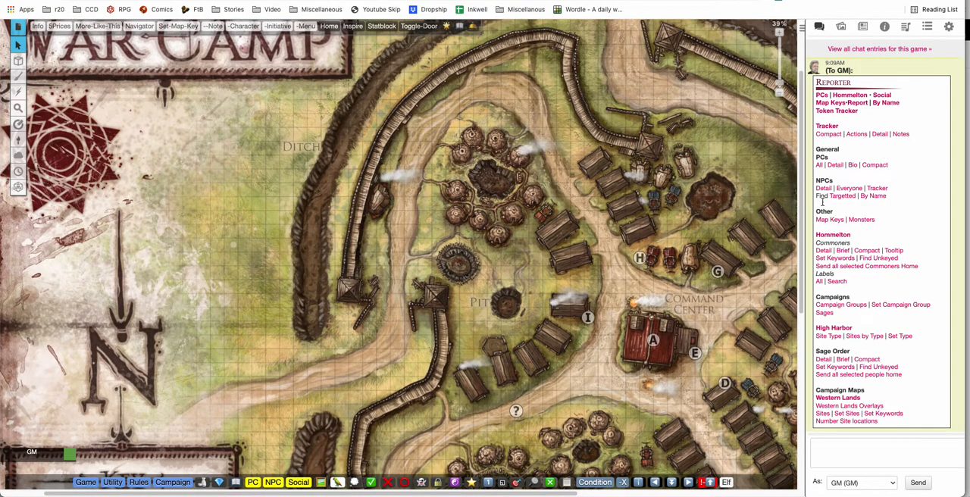
{"action": "mouse_move", "coordinate": [876, 360]}
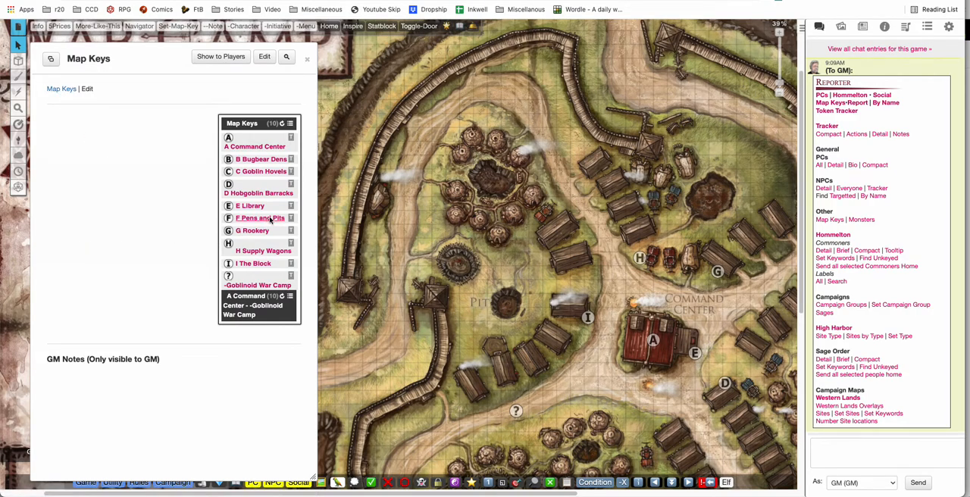
{"action": "mouse_move", "coordinate": [633, 312]}
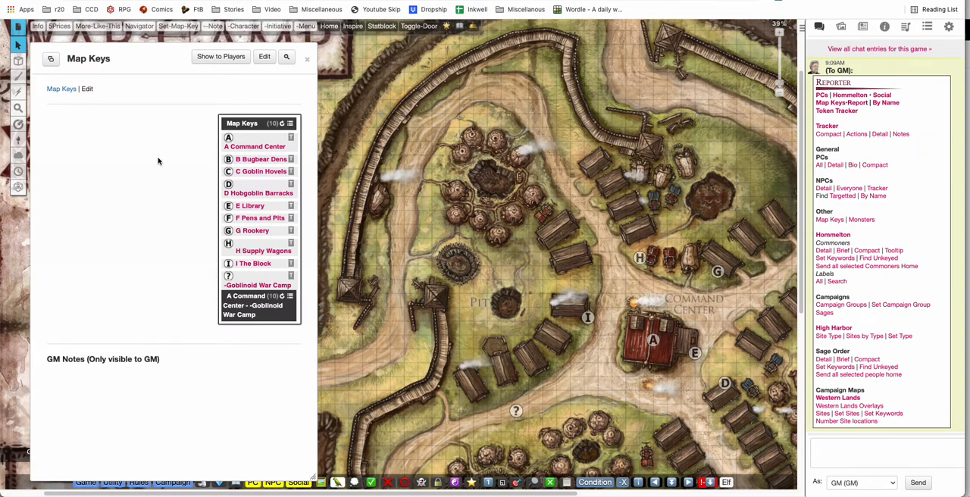
Step: Open the Map Keys handout listing ten war camp locations and reposition its window
{"action": "left_click", "coordinate": [18, 61]}
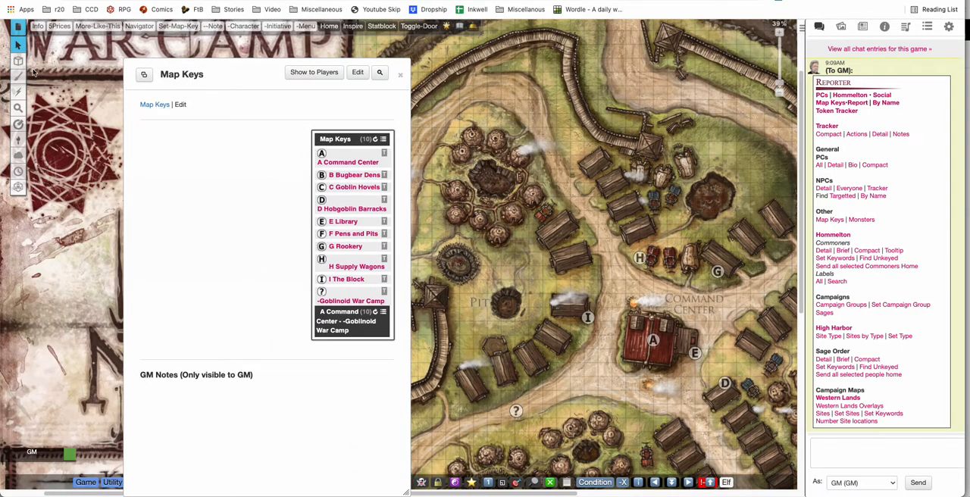
{"action": "left_click", "coordinate": [19, 60]}
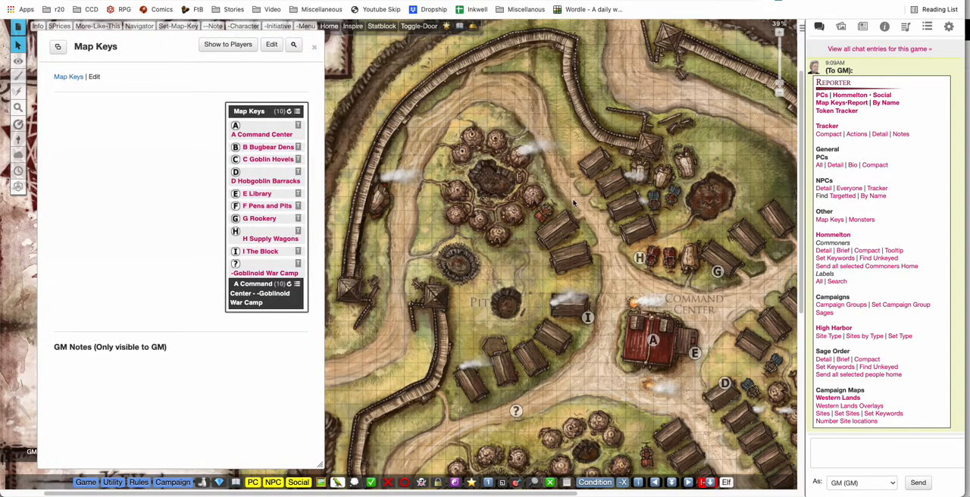
Step: Open the H Supply Wagons token settings, check Details, then return to GM Notes
{"action": "left_click", "coordinate": [270, 238]}
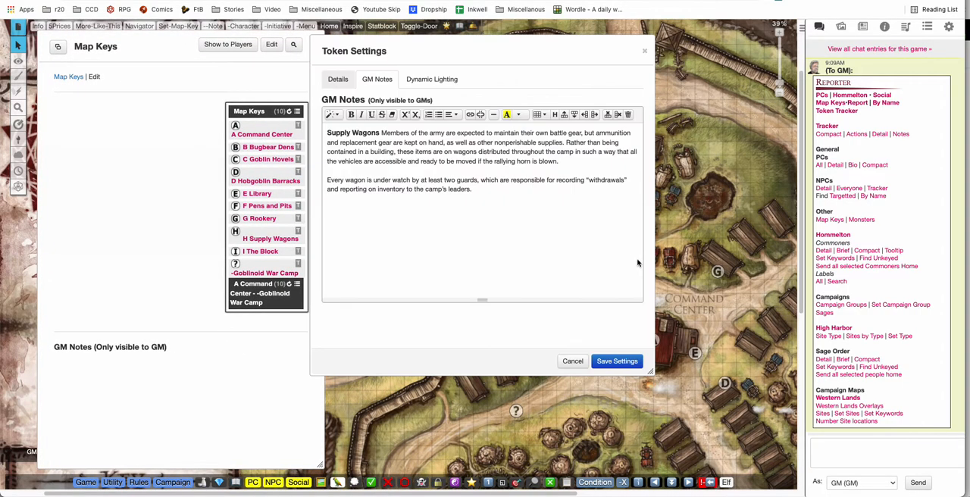
{"action": "mouse_move", "coordinate": [422, 147]}
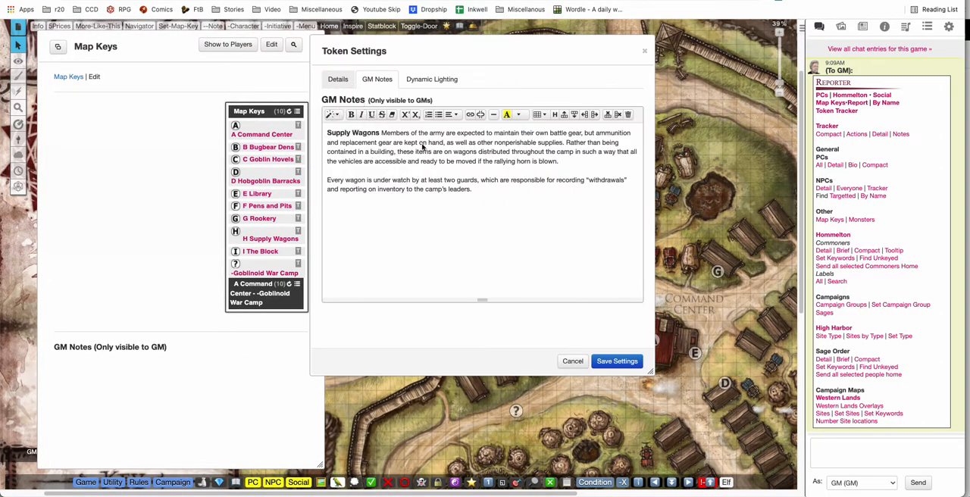
{"action": "left_click", "coordinate": [337, 78]}
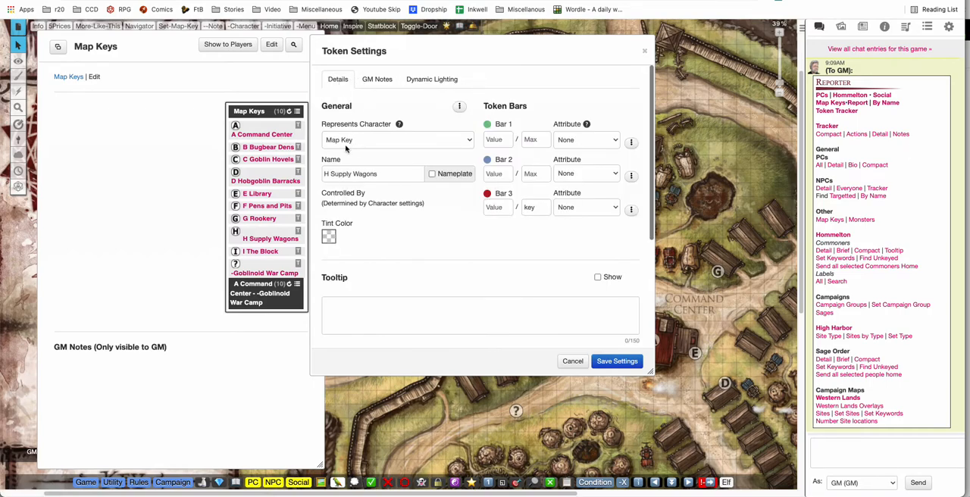
{"action": "mouse_move", "coordinate": [345, 141]}
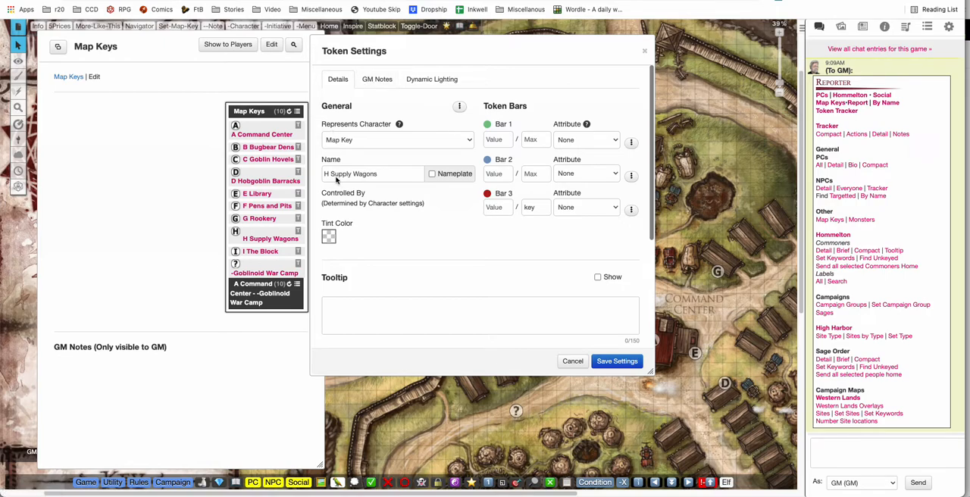
{"action": "mouse_move", "coordinate": [377, 109]}
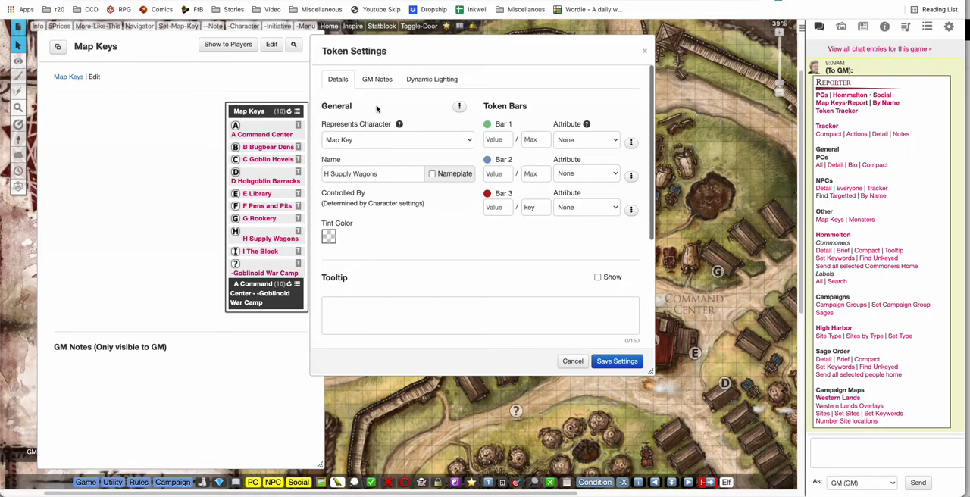
{"action": "left_click", "coordinate": [377, 79]}
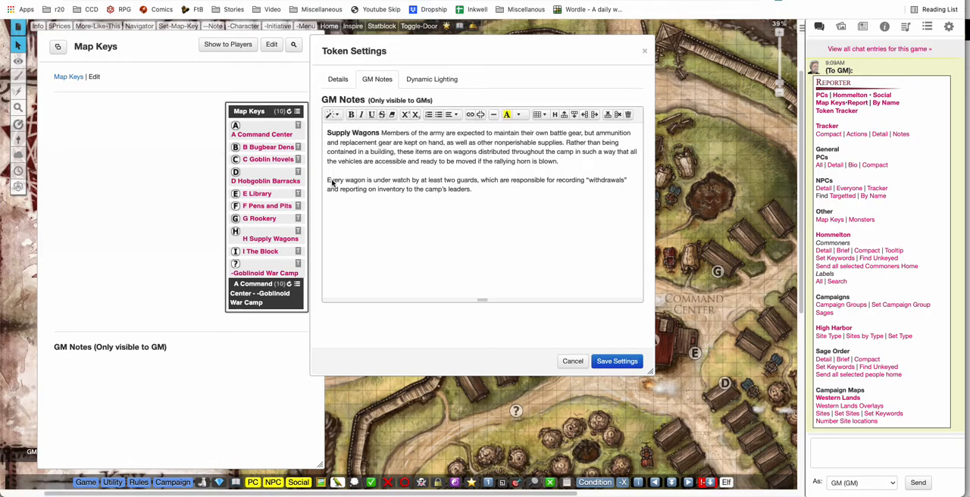
{"action": "mouse_move", "coordinate": [329, 240]}
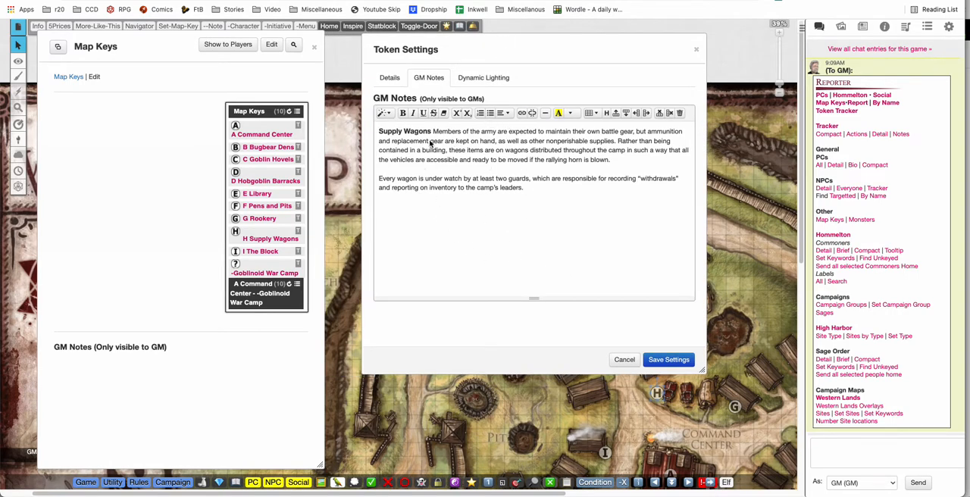
{"action": "mouse_move", "coordinate": [712, 466]}
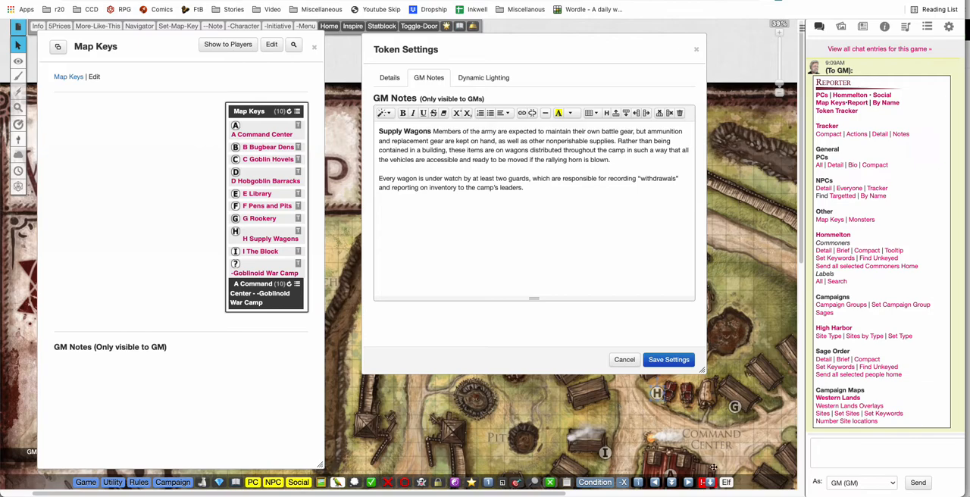
{"action": "left_click", "coordinate": [667, 359]}
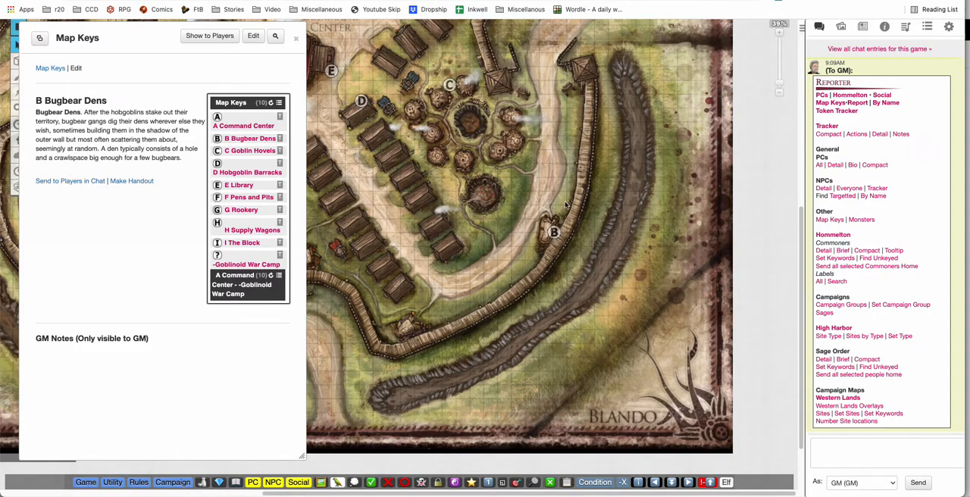
{"action": "mouse_move", "coordinate": [544, 250]}
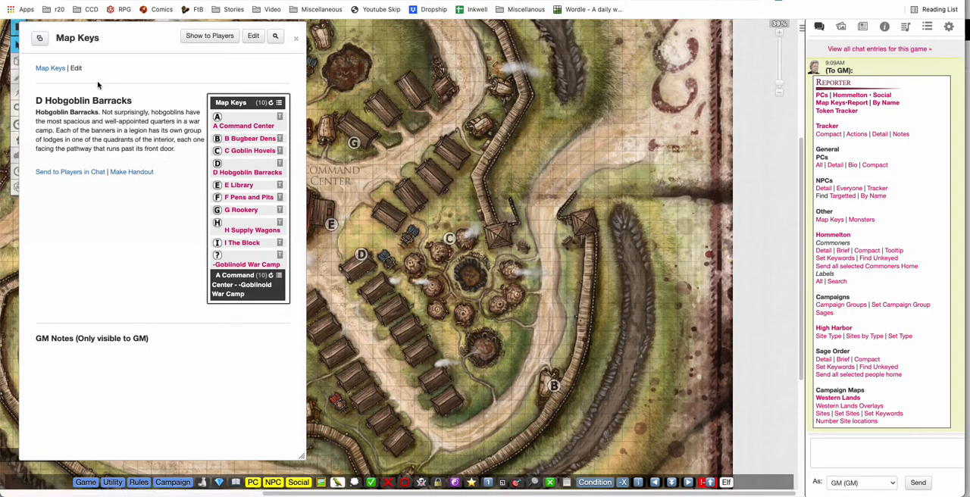
{"action": "mouse_move", "coordinate": [201, 305]}
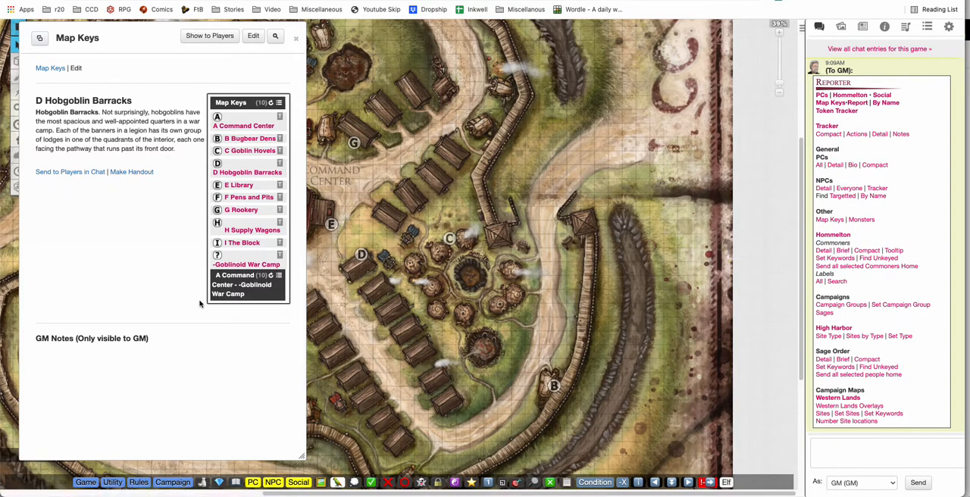
{"action": "mouse_move", "coordinate": [70, 171]}
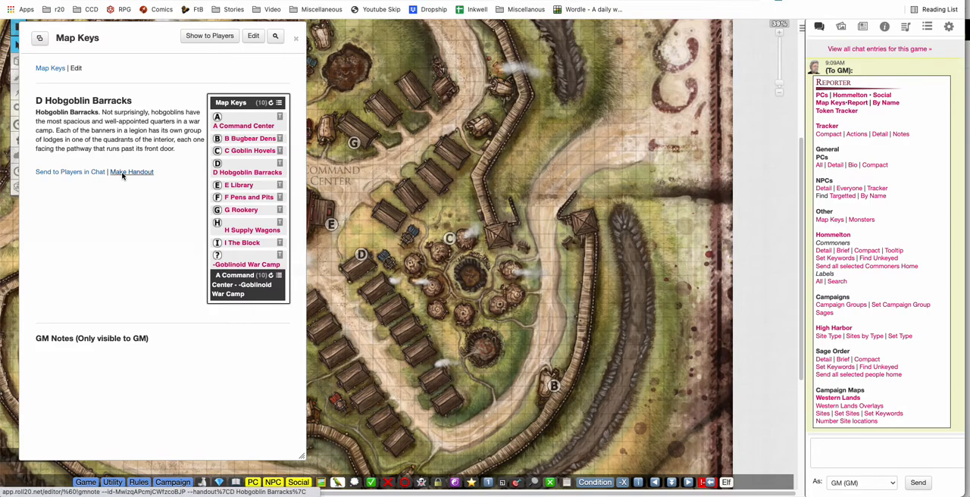
{"action": "mouse_move", "coordinate": [130, 271]}
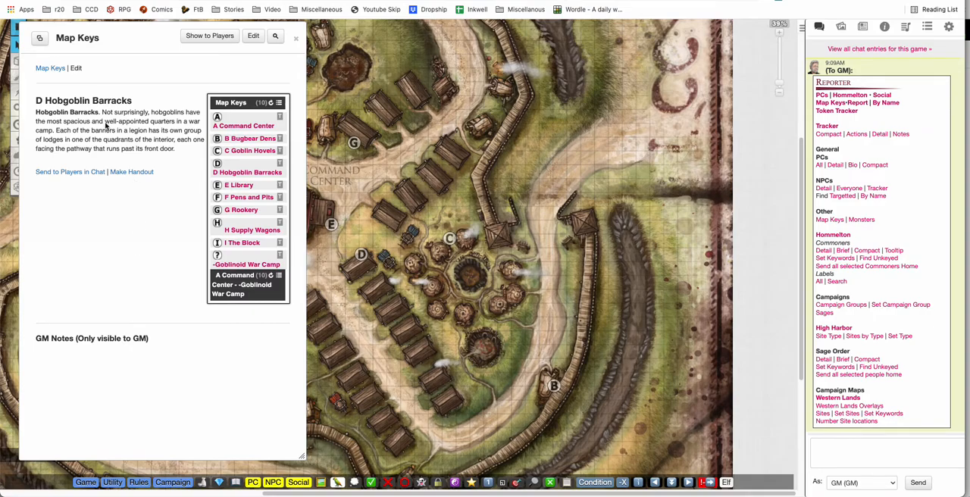
{"action": "mouse_move", "coordinate": [78, 248]}
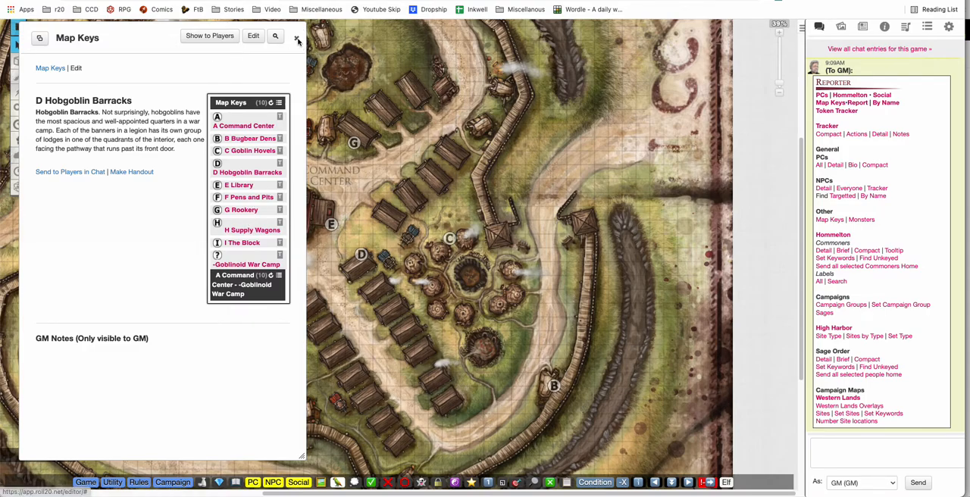
{"action": "left_click", "coordinate": [298, 39]}
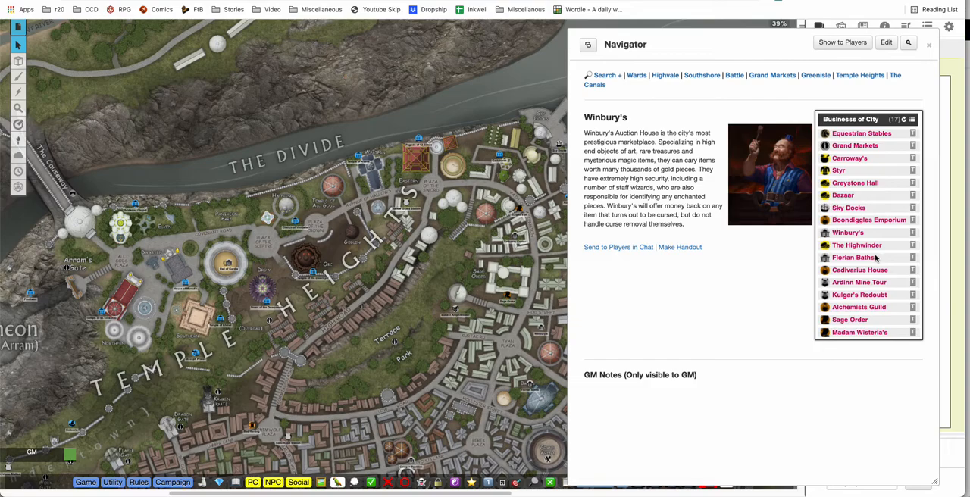
{"action": "mouse_move", "coordinate": [853, 257]}
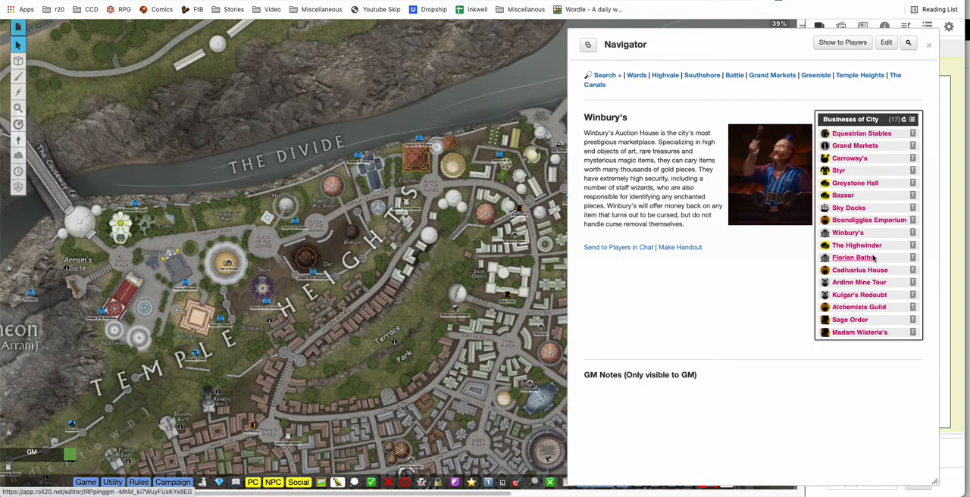
{"action": "mouse_move", "coordinate": [871, 259]}
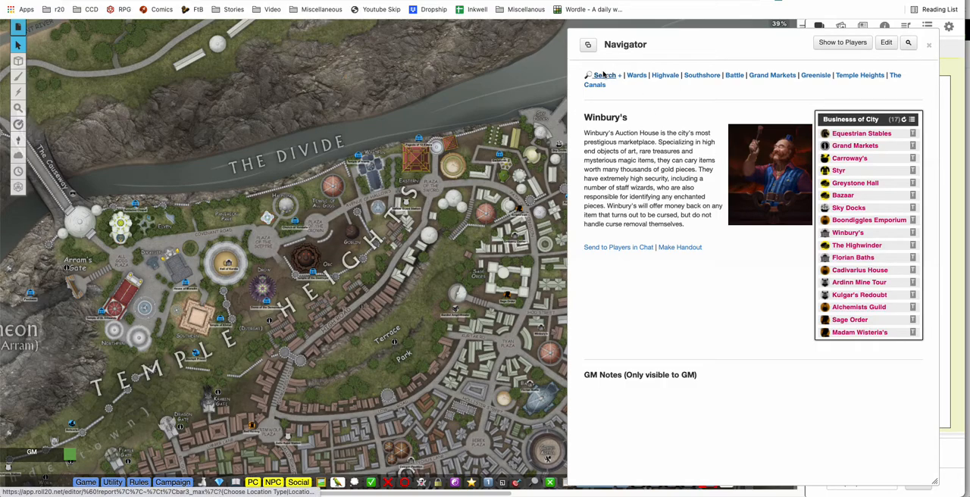
Step: Search the Navigator for Entertainment venues in Grand Markets and show the Grand Arena description
{"action": "left_click", "coordinate": [604, 75]}
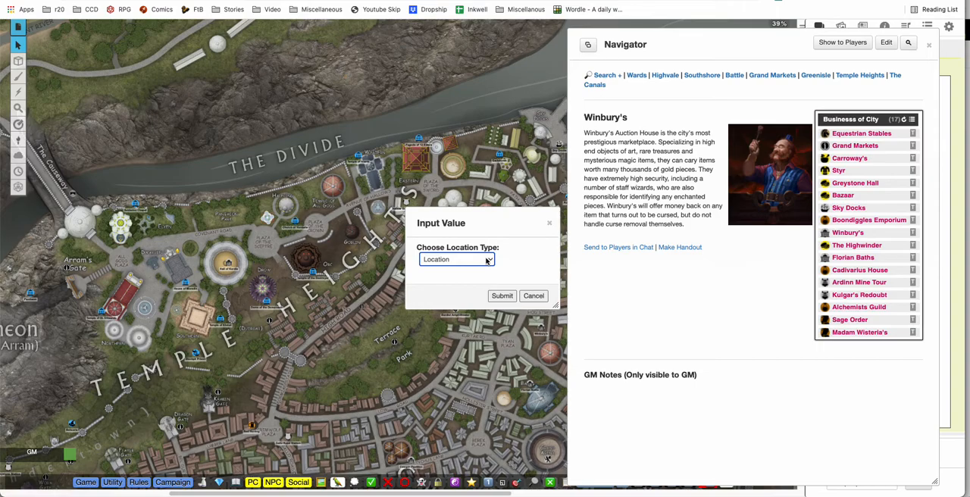
{"action": "left_click", "coordinate": [456, 260]}
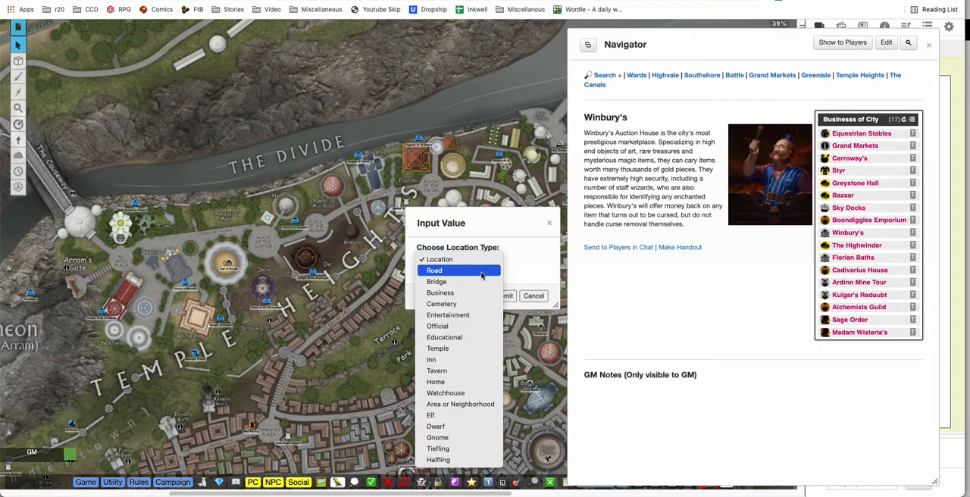
{"action": "mouse_move", "coordinate": [447, 315]}
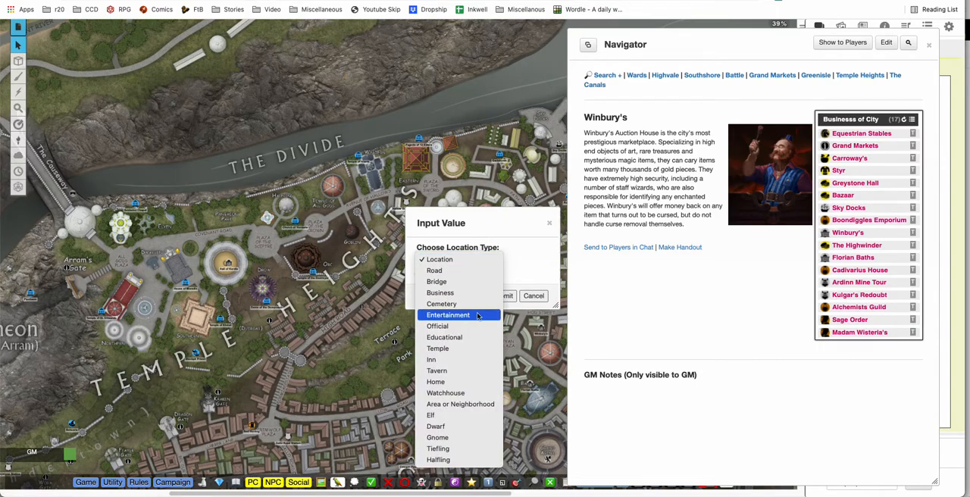
{"action": "left_click", "coordinate": [448, 314]}
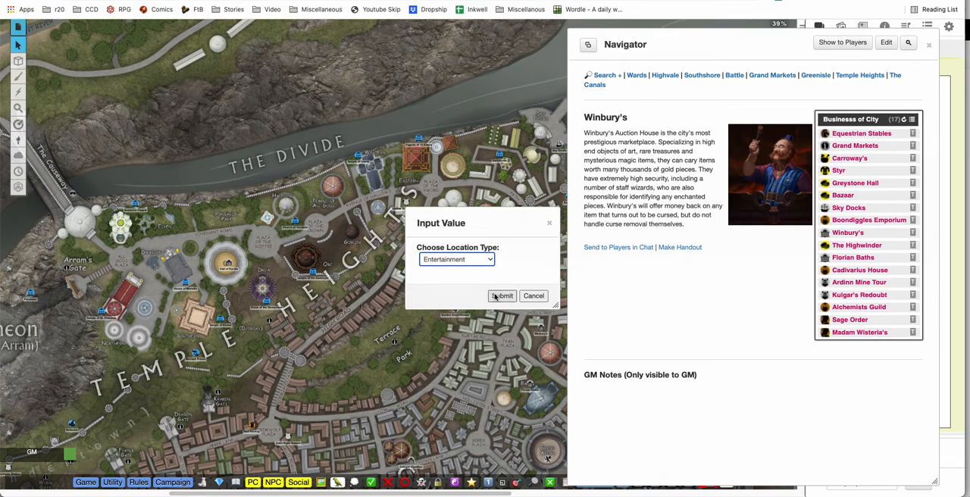
{"action": "left_click", "coordinate": [502, 296]}
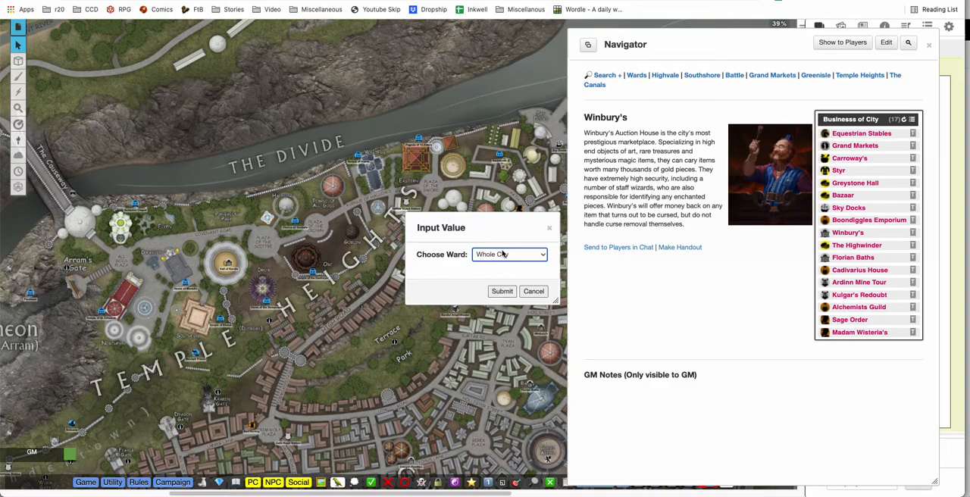
{"action": "left_click", "coordinate": [509, 254]}
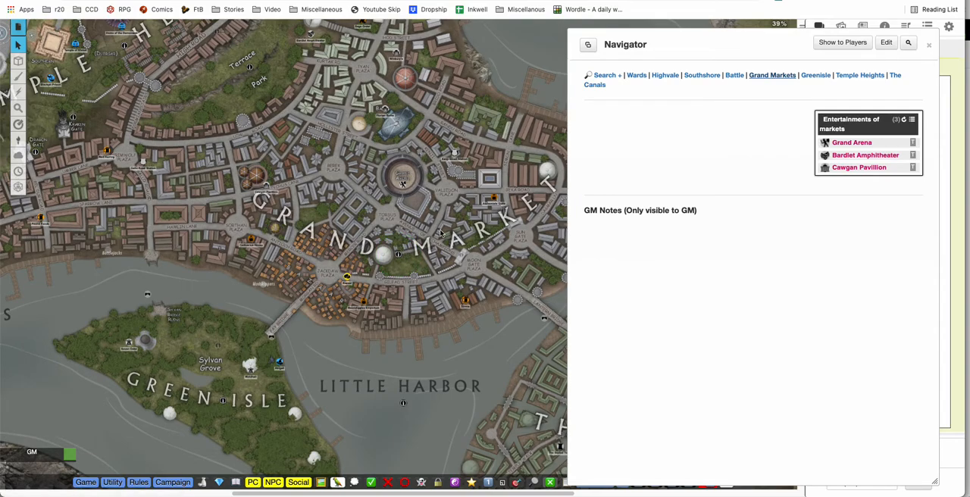
{"action": "mouse_move", "coordinate": [843, 182]}
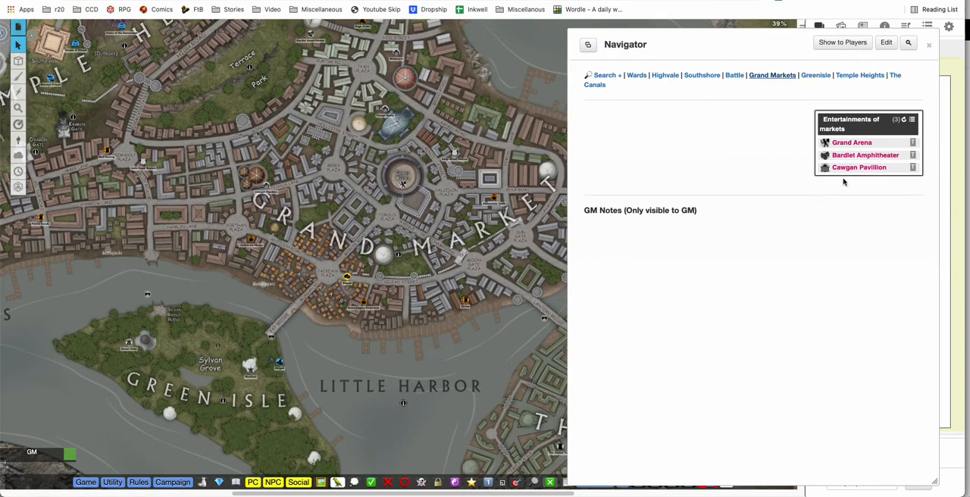
{"action": "mouse_move", "coordinate": [852, 143]}
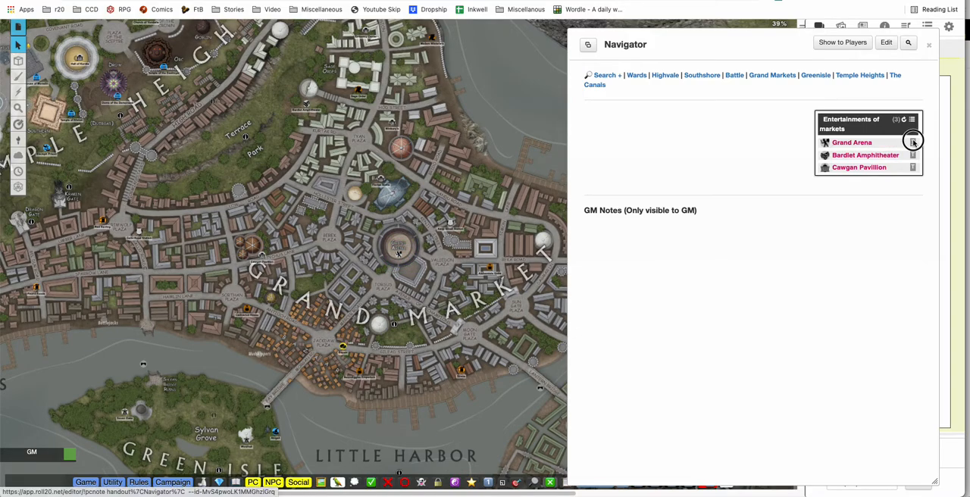
{"action": "left_click", "coordinate": [851, 143]}
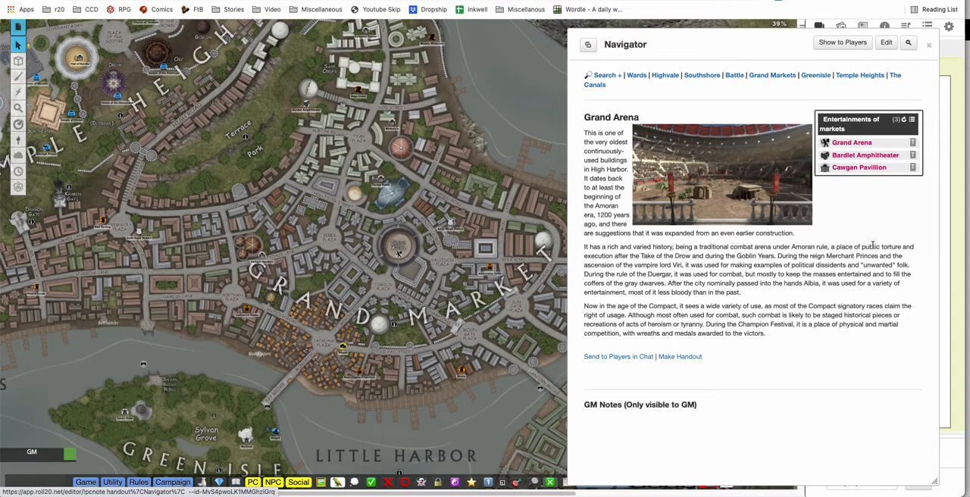
{"action": "mouse_move", "coordinate": [581, 337]}
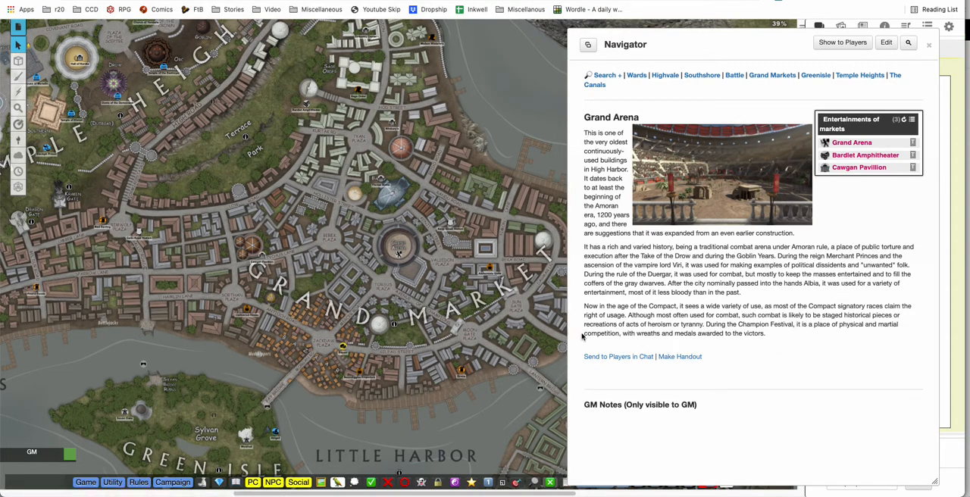
{"action": "mouse_move", "coordinate": [736, 309]}
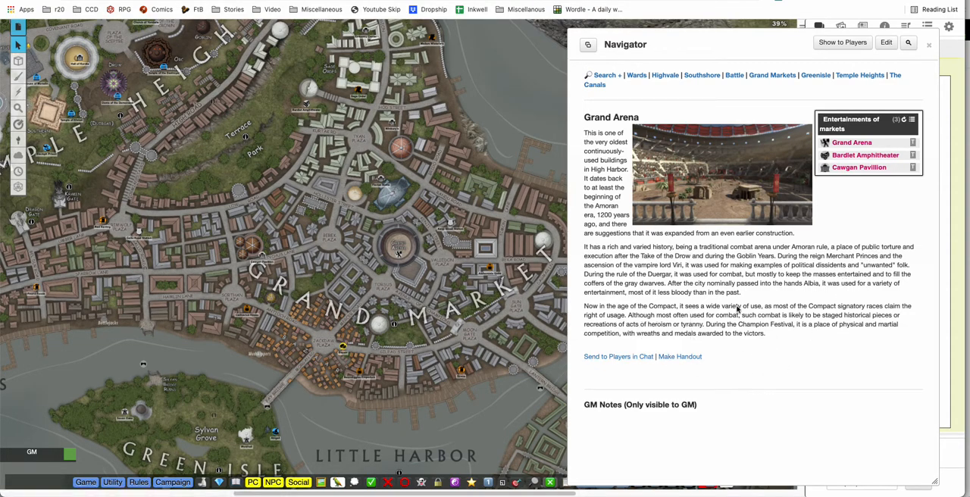
{"action": "mouse_move", "coordinate": [718, 112]}
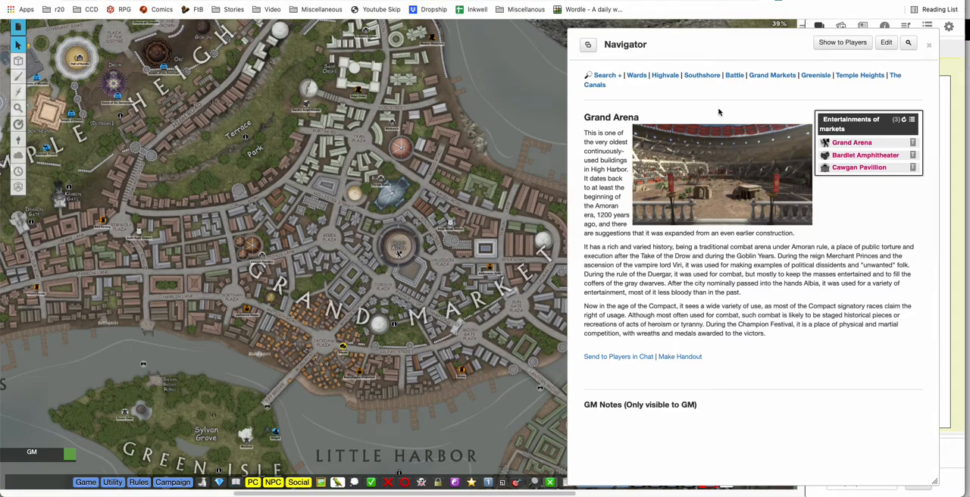
{"action": "mouse_move", "coordinate": [401, 280]}
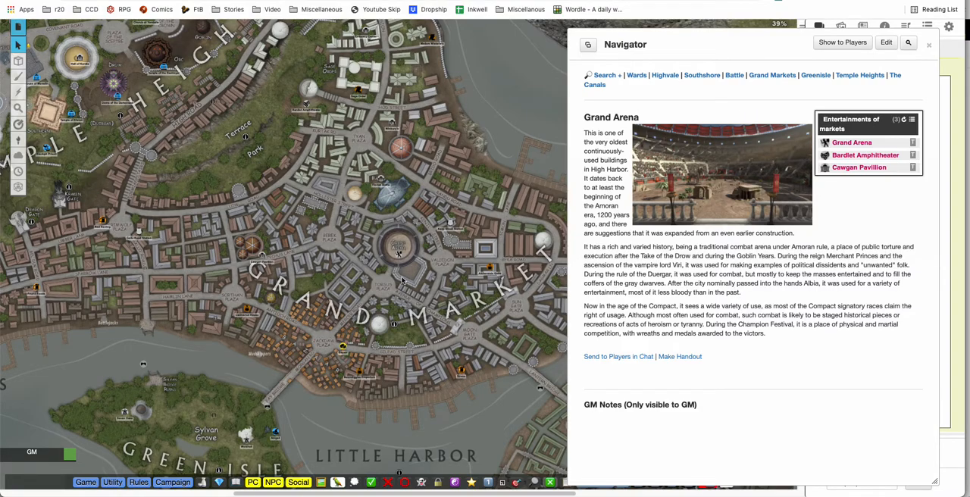
{"action": "mouse_move", "coordinate": [398, 254]}
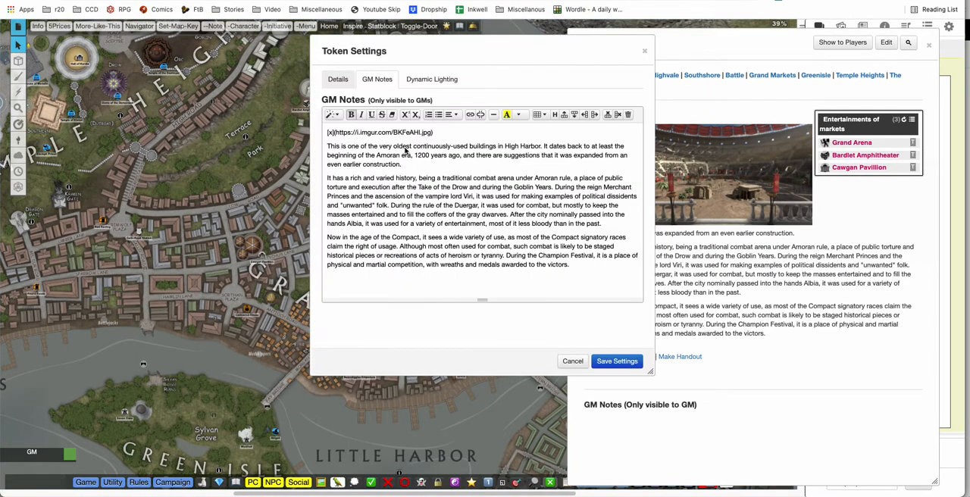
Step: Review the Grand Arena token's Details tab, then its GM Notes
{"action": "left_click", "coordinate": [338, 79]}
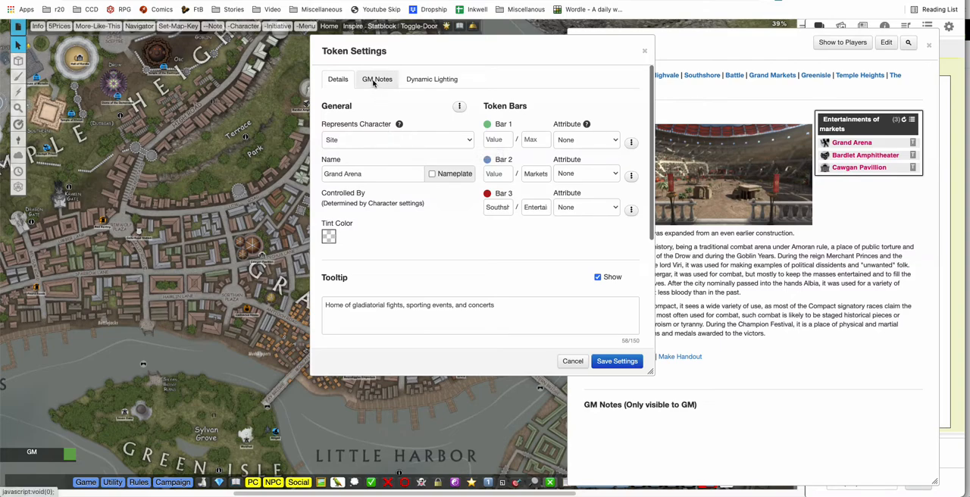
{"action": "left_click", "coordinate": [377, 79]}
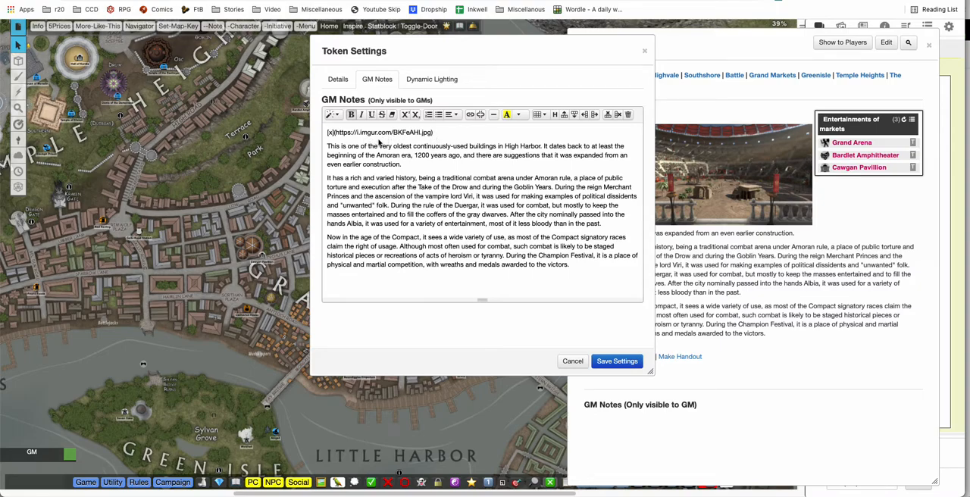
{"action": "mouse_move", "coordinate": [458, 133]}
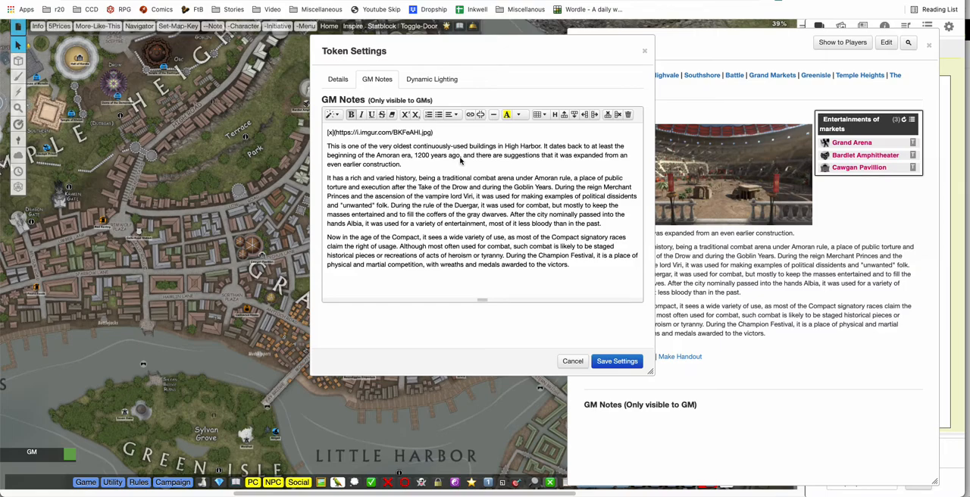
{"action": "mouse_move", "coordinate": [481, 129]}
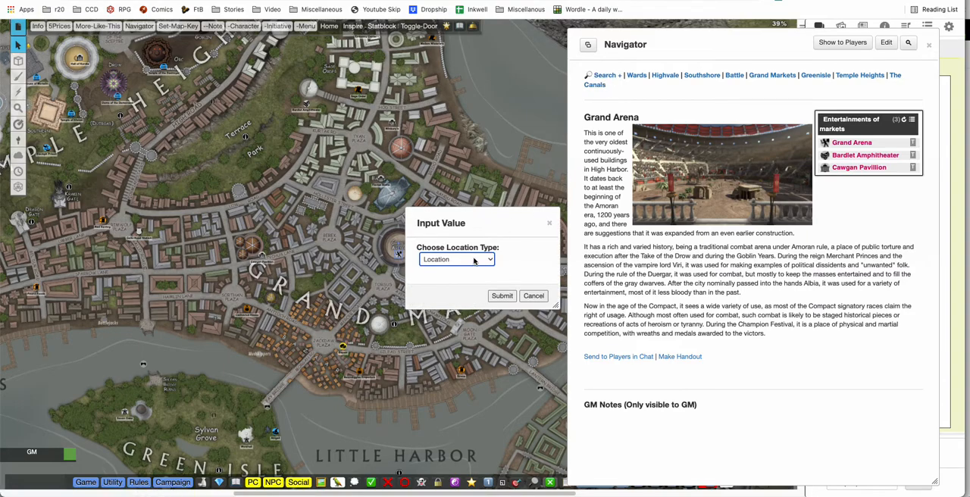
Step: Search the whole city for Tavern locations in the Navigator
{"action": "left_click", "coordinate": [456, 260]}
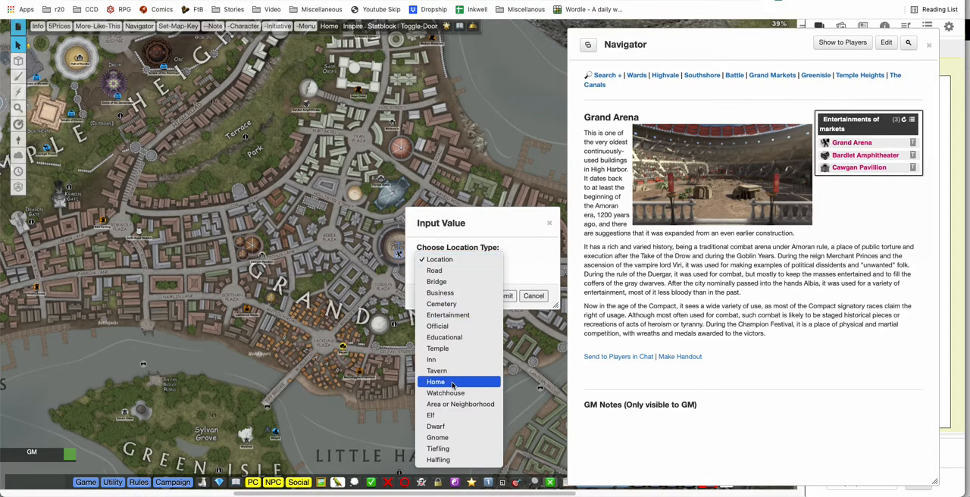
{"action": "left_click", "coordinate": [436, 370]}
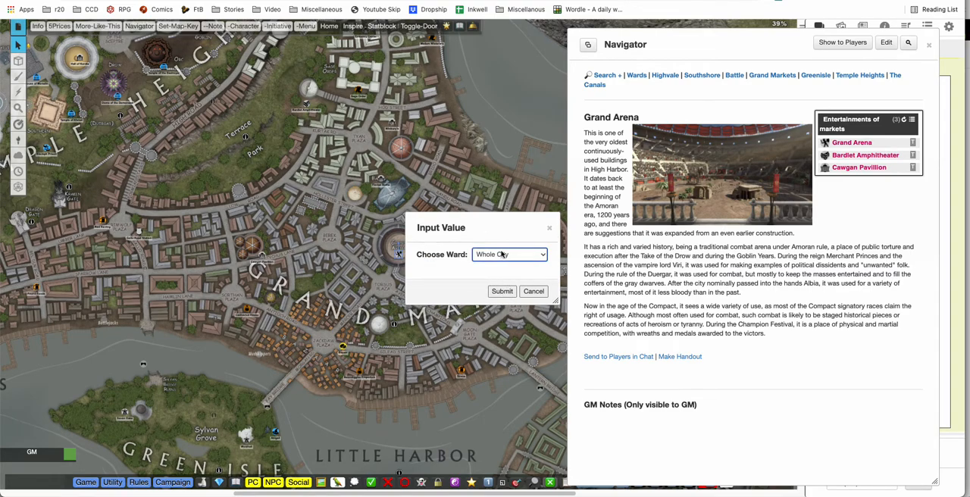
{"action": "left_click", "coordinate": [510, 254]}
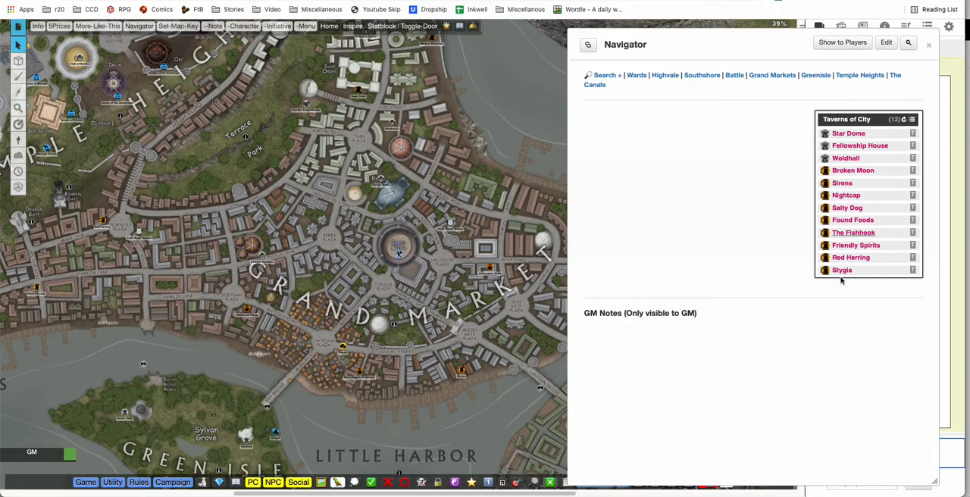
{"action": "mouse_move", "coordinate": [814, 300]}
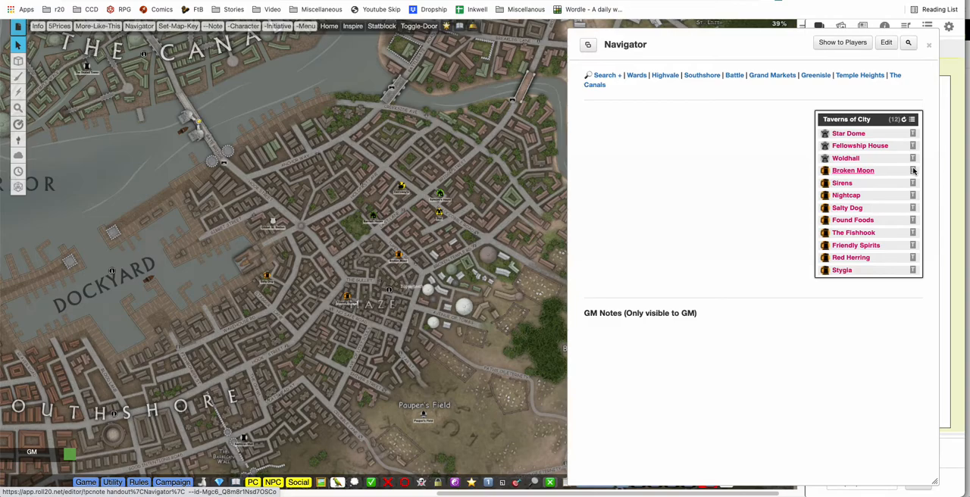
Step: Show the Broken Moon tavern entry and scroll through its description, NPCs and menu
{"action": "left_click", "coordinate": [853, 170]}
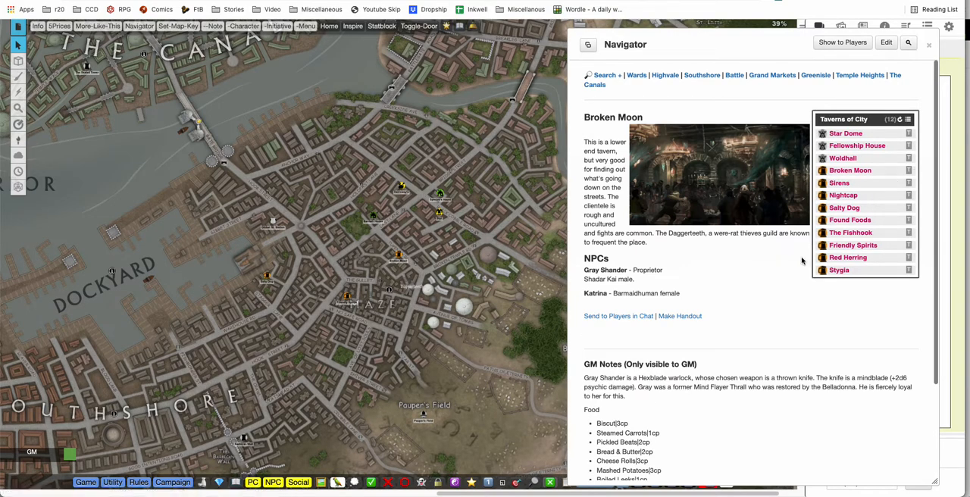
{"action": "mouse_move", "coordinate": [679, 126]}
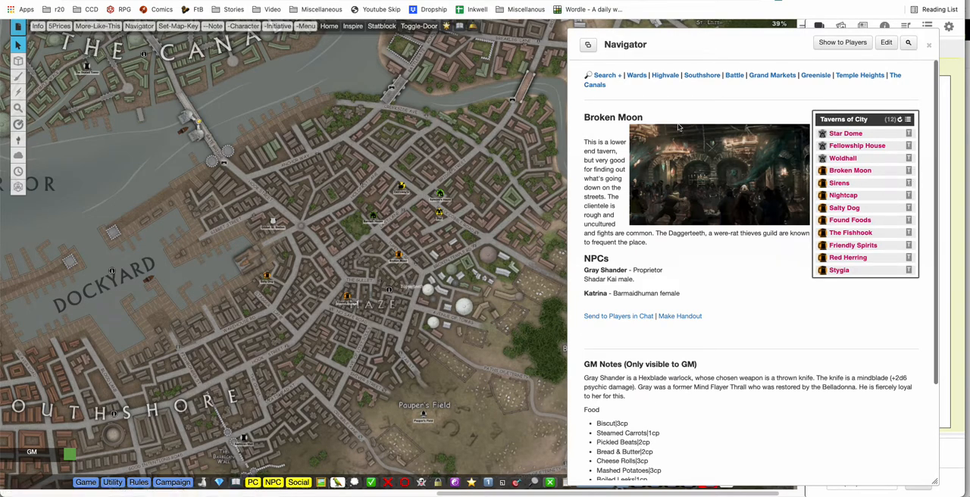
{"action": "mouse_move", "coordinate": [604, 162]}
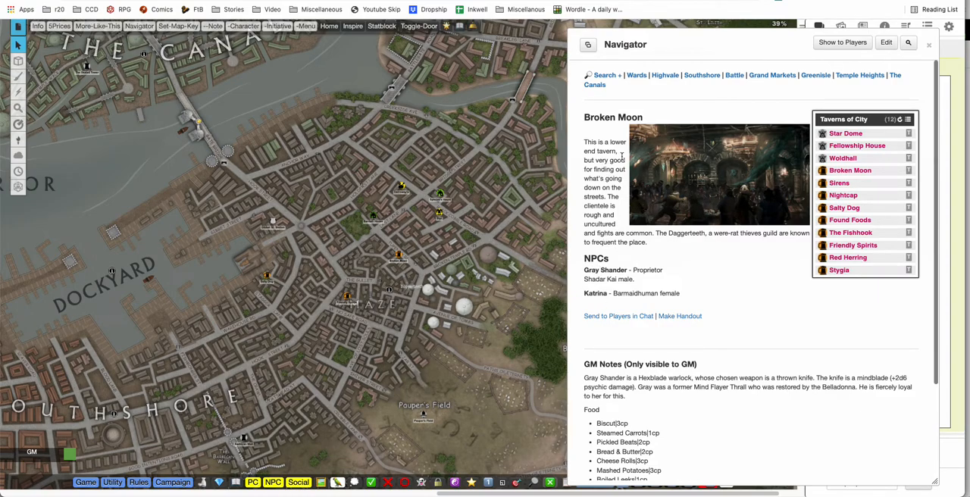
{"action": "mouse_move", "coordinate": [572, 316]}
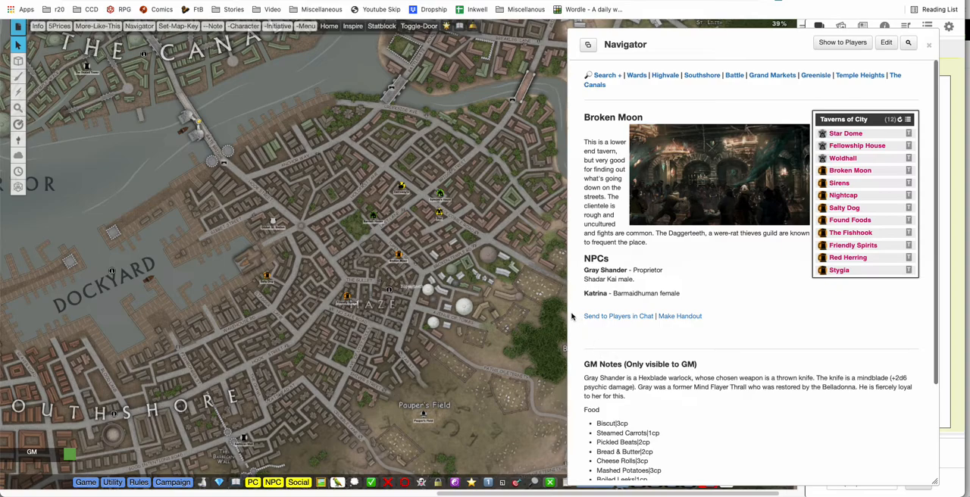
{"action": "mouse_move", "coordinate": [569, 316]}
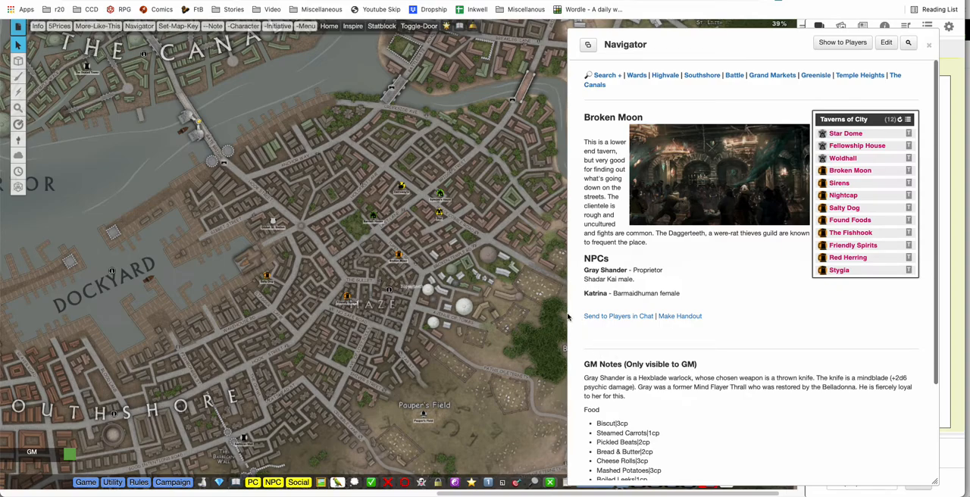
{"action": "mouse_move", "coordinate": [770, 396]}
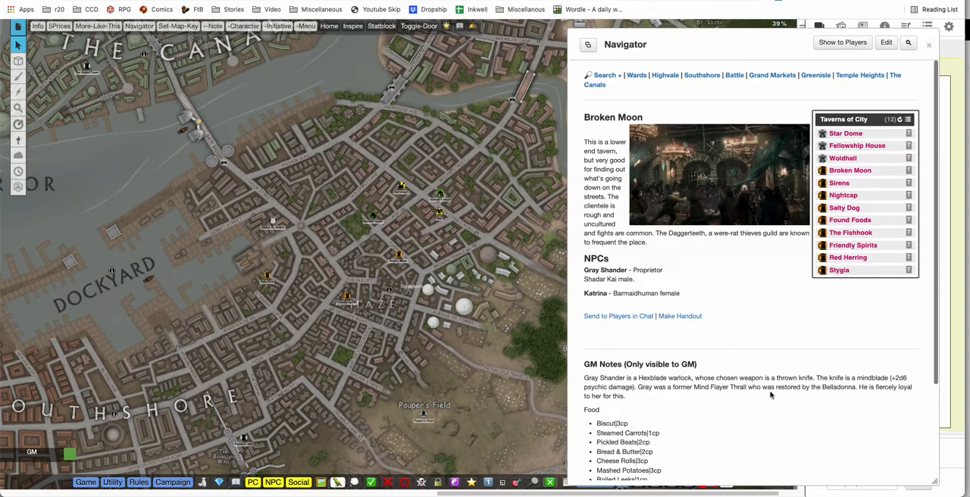
{"action": "scroll", "scroll_direction": "down", "scroll_amount": 3}
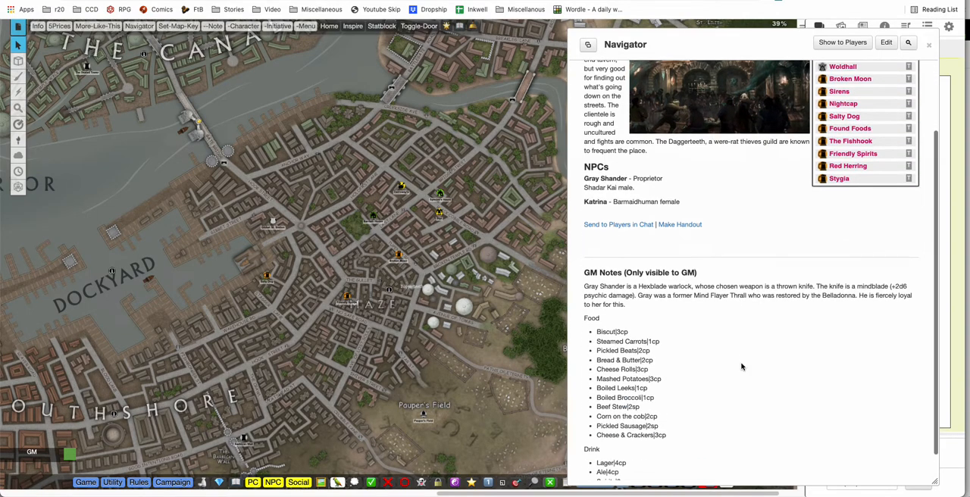
{"action": "scroll", "scroll_direction": "down", "scroll_amount": 3}
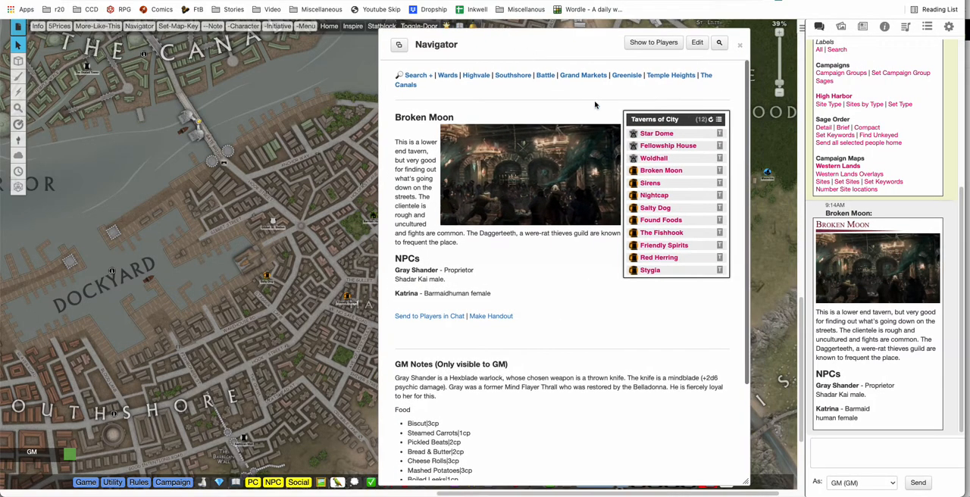
{"action": "mouse_move", "coordinate": [899, 189]}
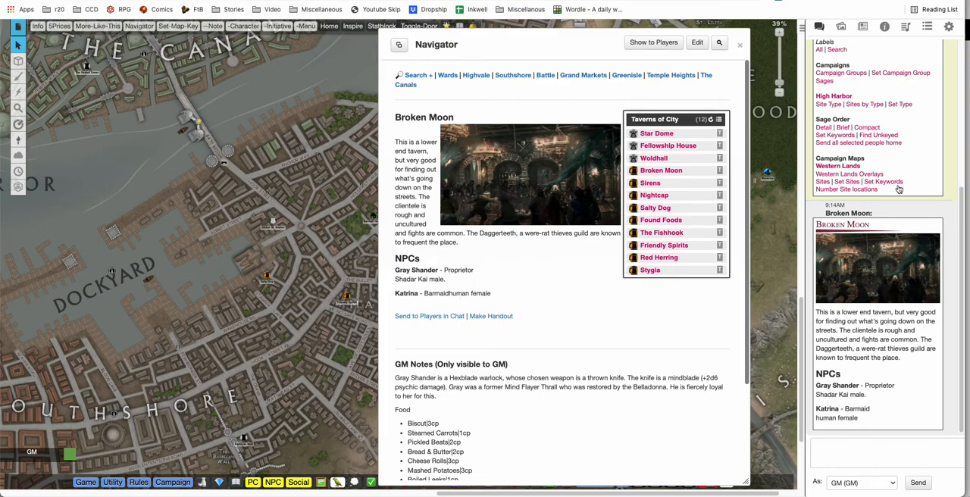
{"action": "mouse_move", "coordinate": [831, 412]}
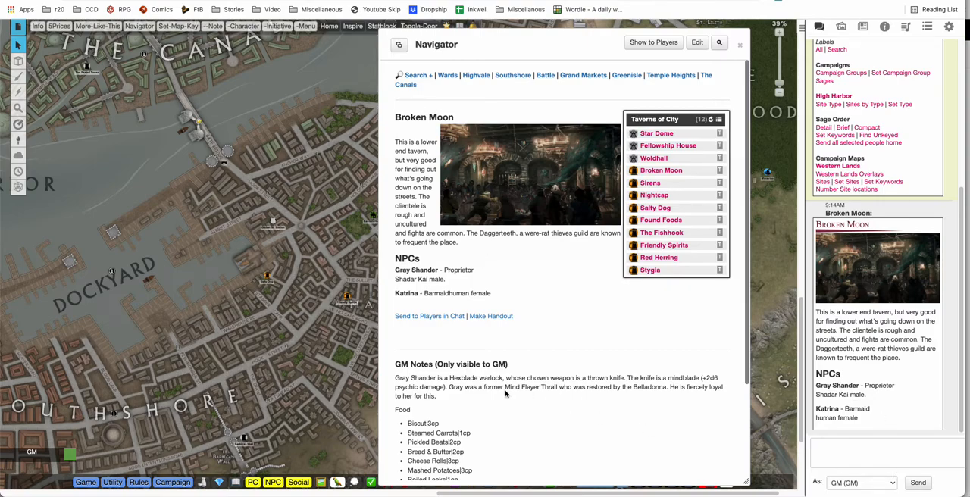
{"action": "scroll", "scroll_direction": "down", "scroll_amount": 3}
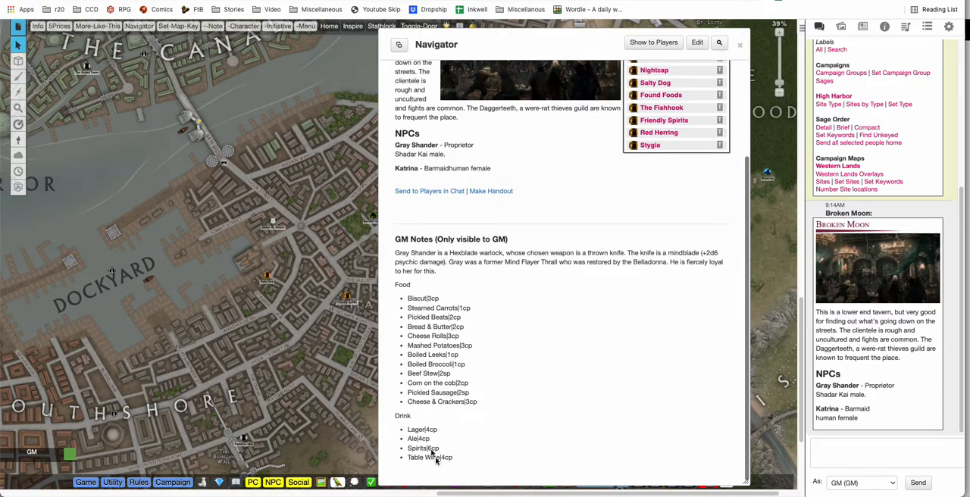
{"action": "mouse_move", "coordinate": [556, 297]}
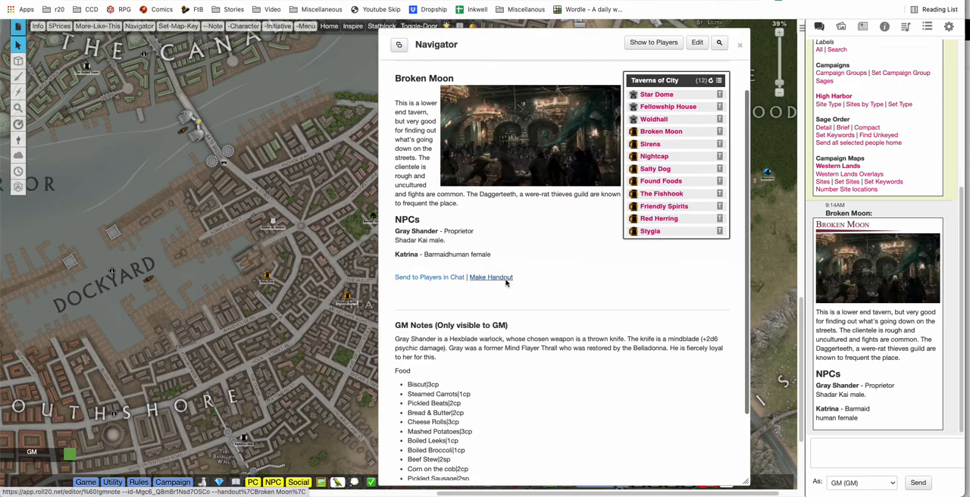
Step: Make a Broken Moon handout from the tavern notes and open it from chat
{"action": "left_click", "coordinate": [490, 277]}
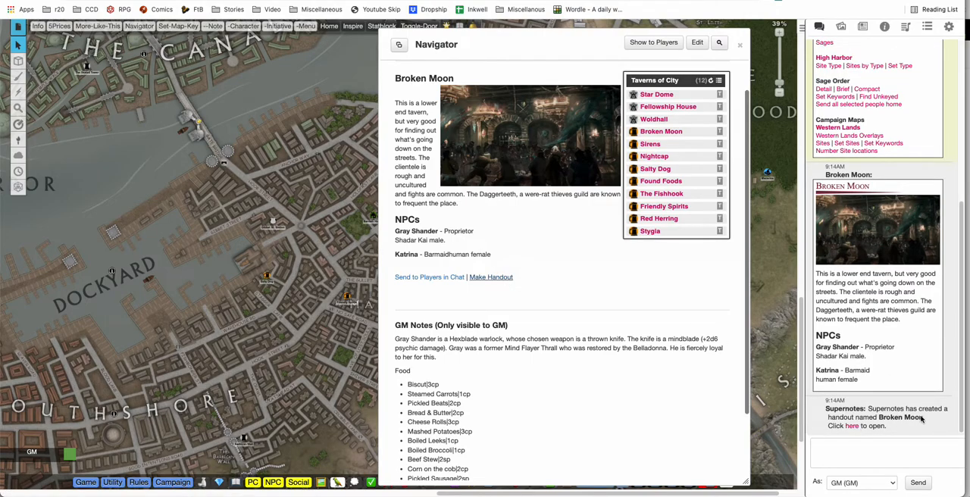
{"action": "left_click", "coordinate": [851, 425]}
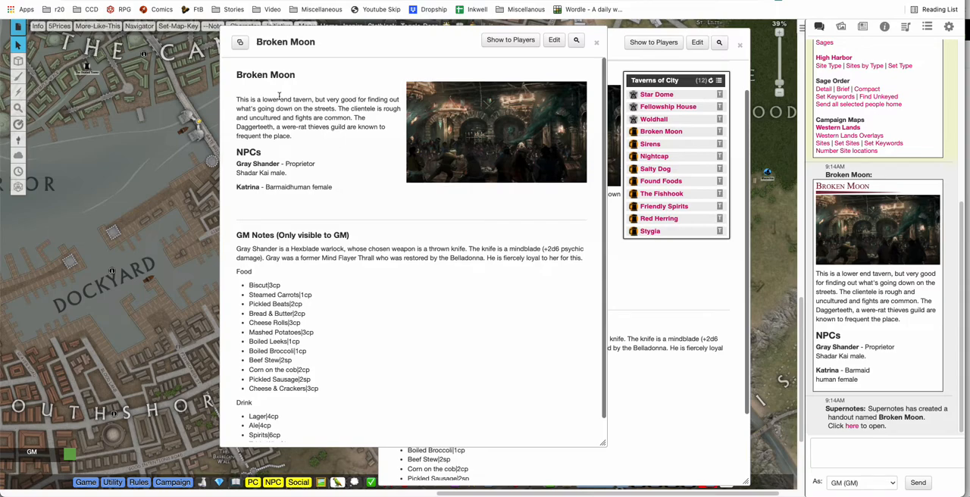
{"action": "mouse_move", "coordinate": [360, 433]}
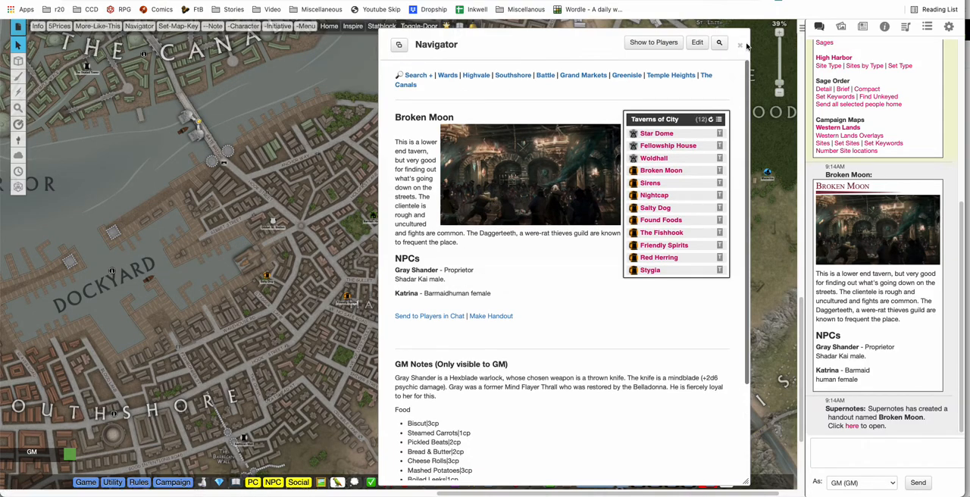
Step: Close the Navigator window to show the city map around The Canals
{"action": "left_click", "coordinate": [739, 45]}
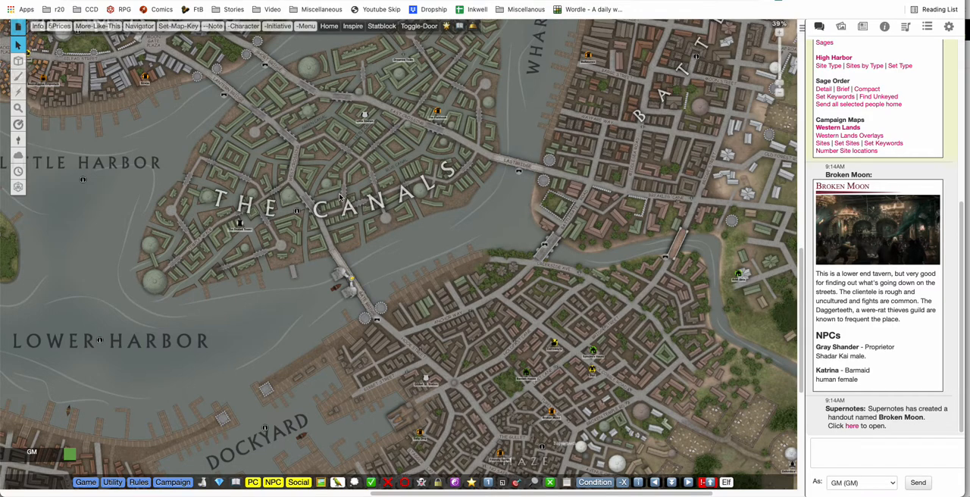
{"action": "mouse_move", "coordinate": [347, 222]}
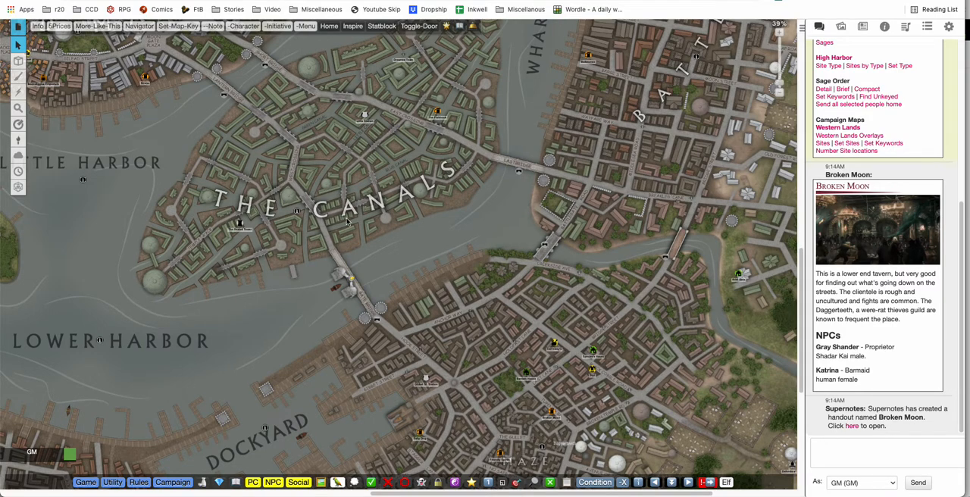
{"action": "mouse_move", "coordinate": [471, 170]}
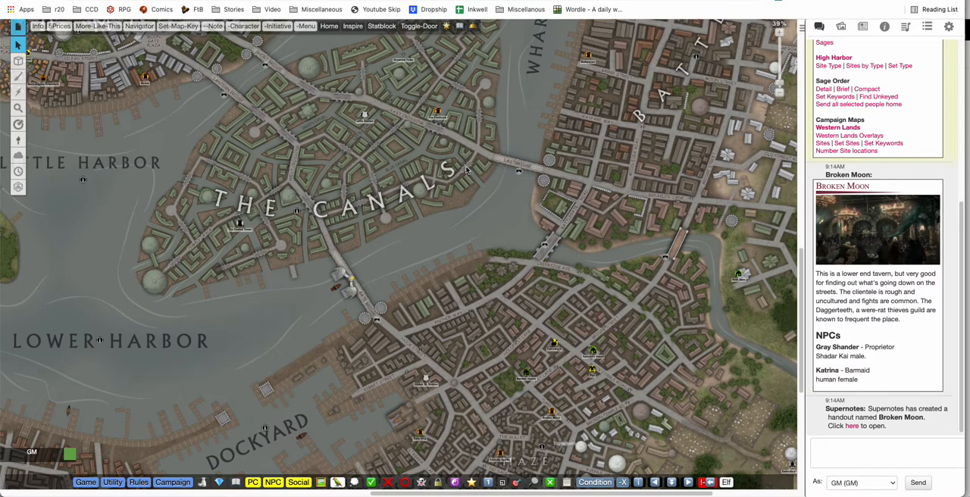
{"action": "mouse_move", "coordinate": [454, 185]}
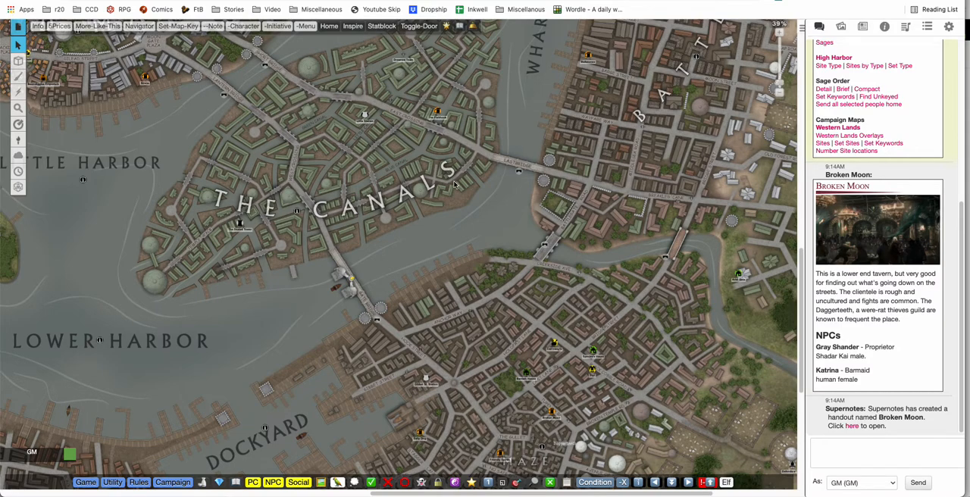
{"action": "mouse_move", "coordinate": [439, 194]}
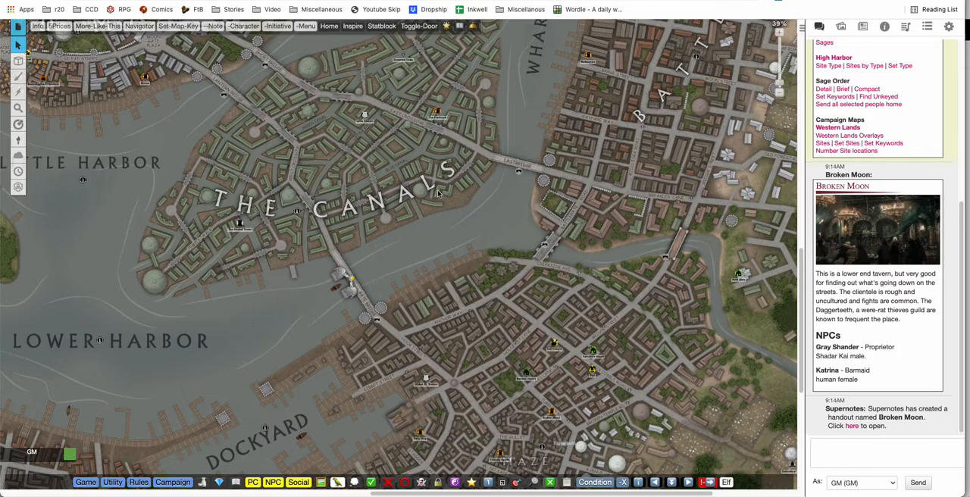
{"action": "mouse_move", "coordinate": [296, 67]}
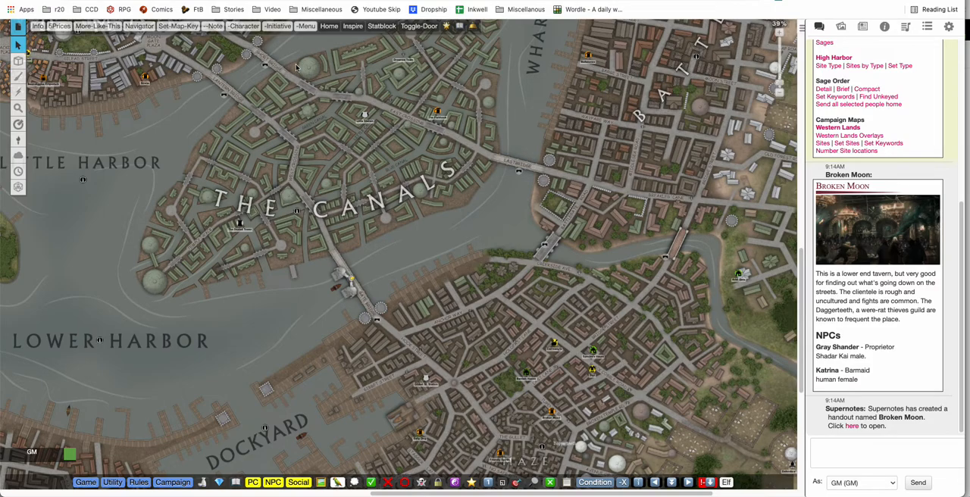
{"action": "mouse_move", "coordinate": [474, 214]}
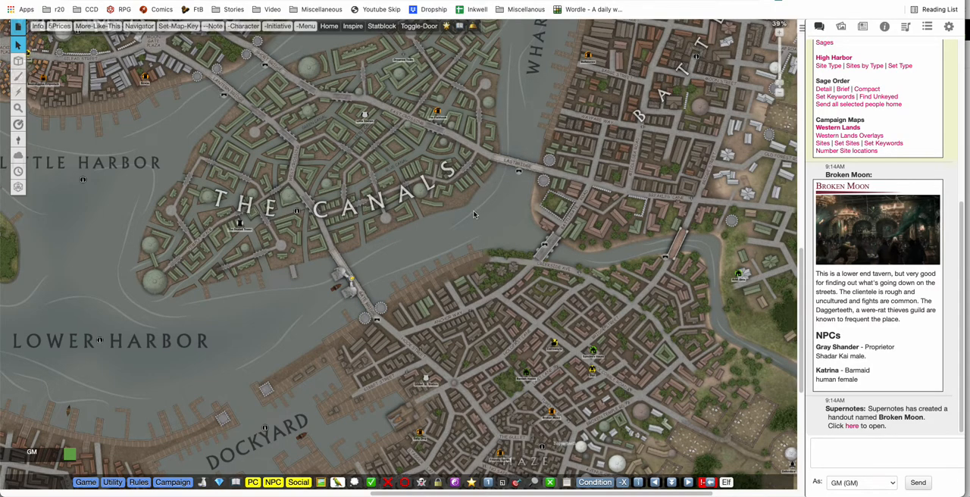
{"action": "mouse_move", "coordinate": [603, 291]}
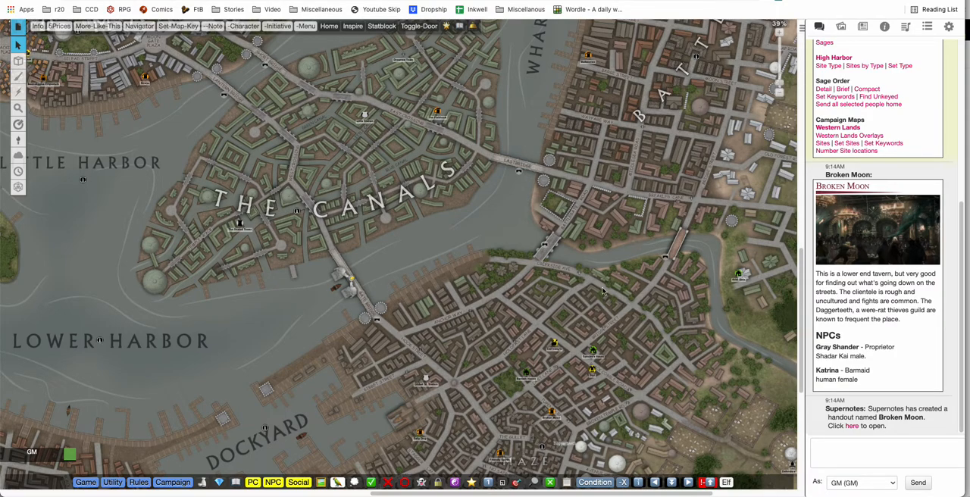
{"action": "mouse_move", "coordinate": [584, 177]}
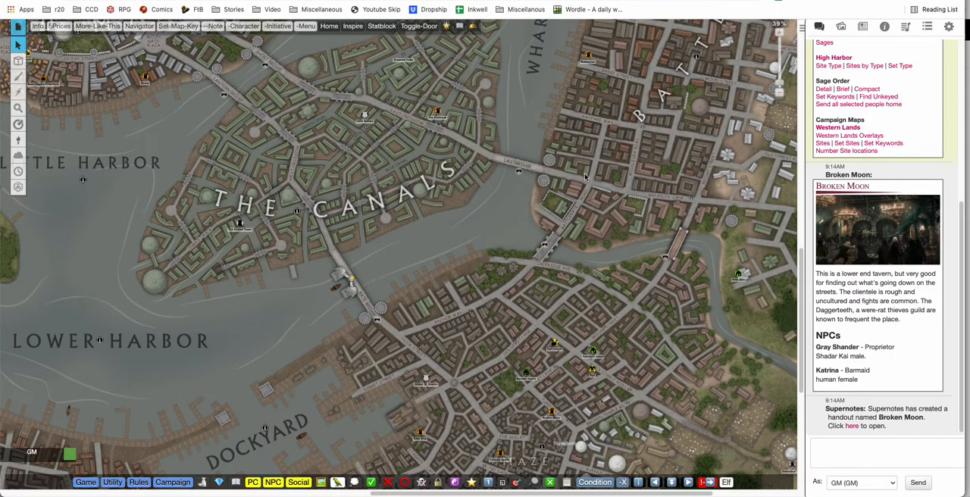
{"action": "mouse_move", "coordinate": [596, 187]}
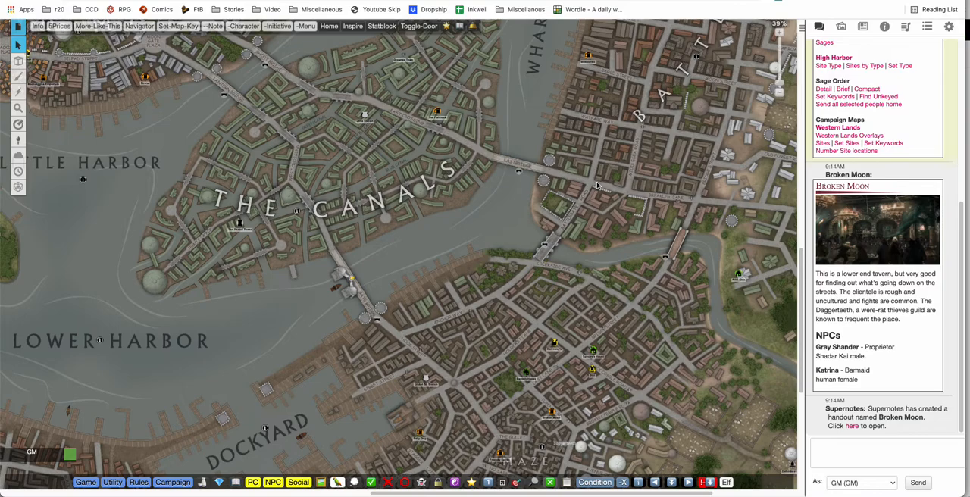
{"action": "mouse_move", "coordinate": [609, 253]}
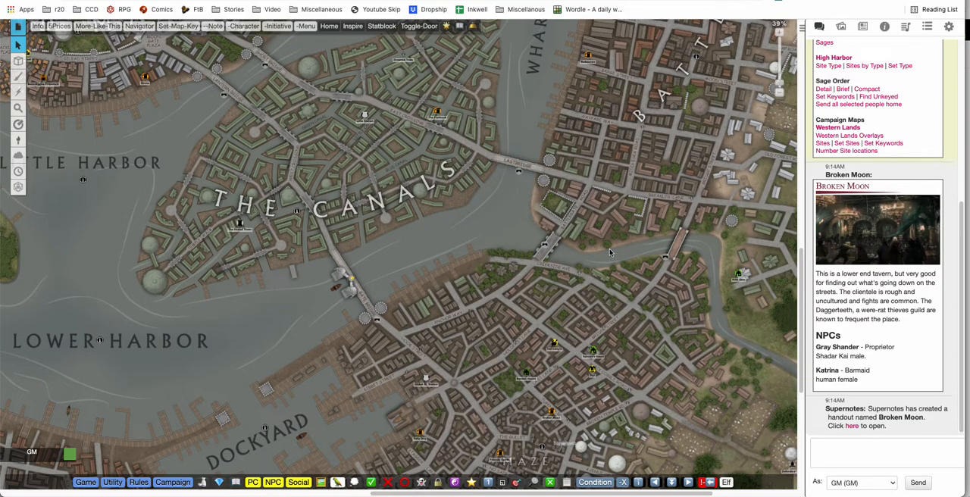
{"action": "mouse_move", "coordinate": [737, 51]}
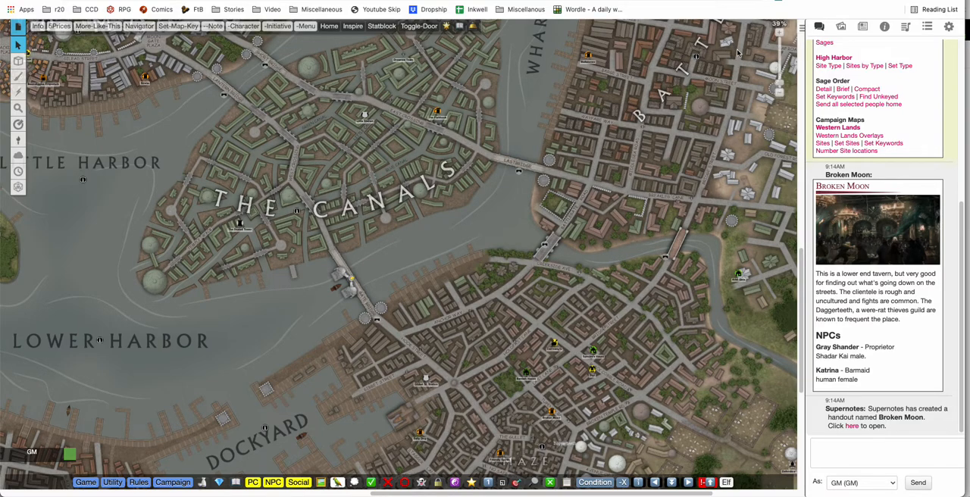